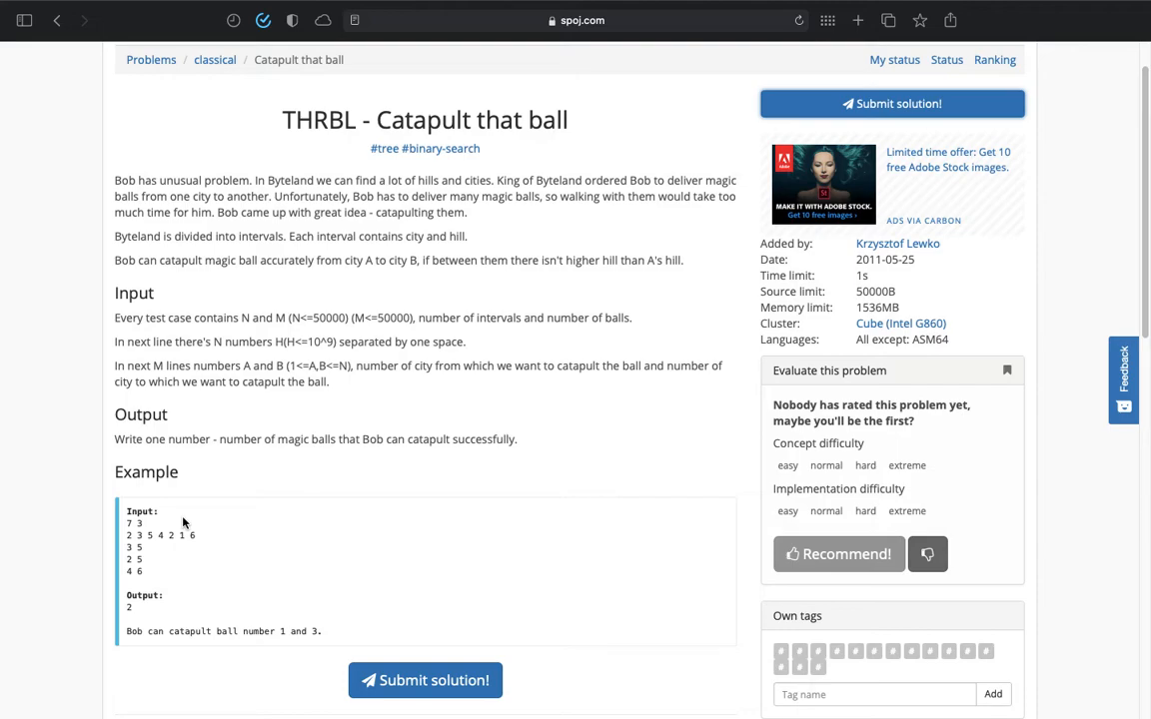
- Underline N = 7 and the array values in the problem statement
{"action": "scroll", "scroll_direction": "down", "scroll_amount": 3}
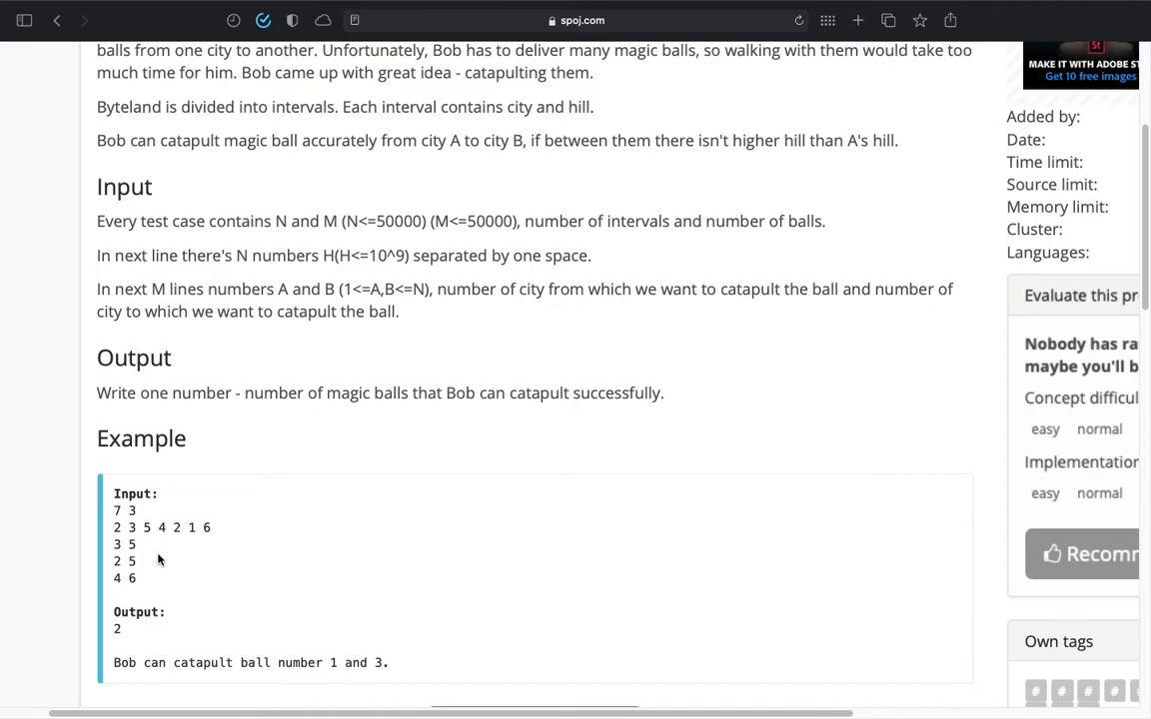
{"action": "scroll", "scroll_direction": "down", "scroll_amount": 3}
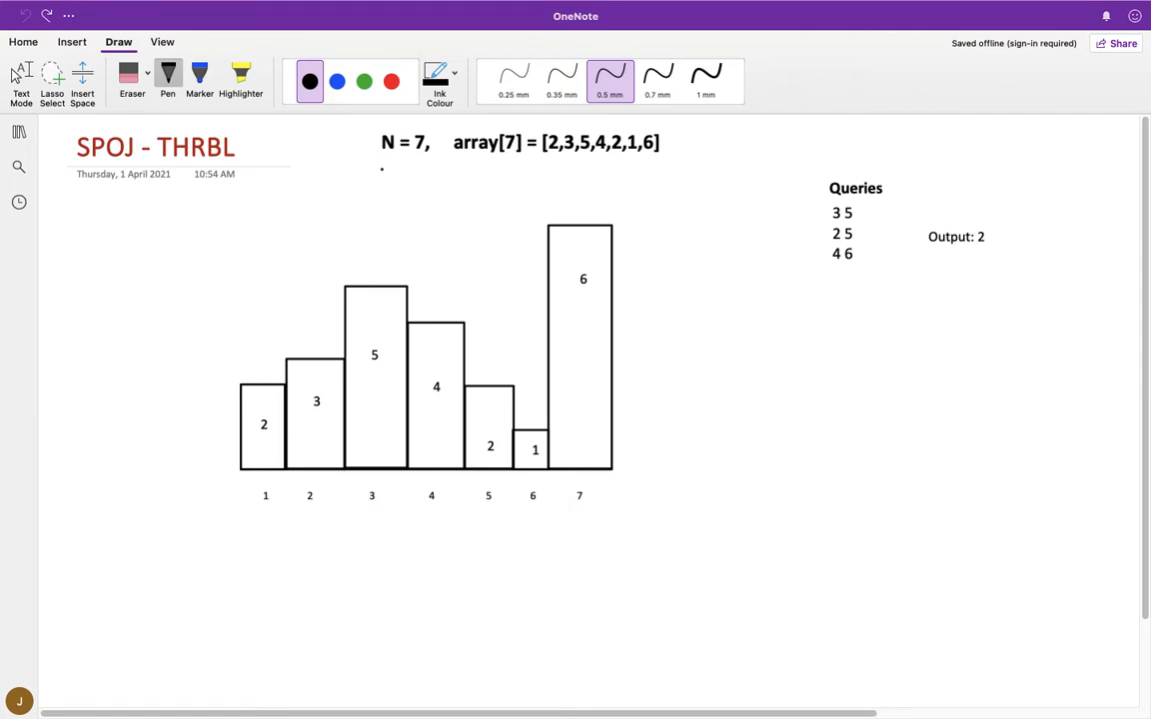
{"action": "left_click_drag", "start_coordinate": [378, 169], "coordinate": [444, 167]}
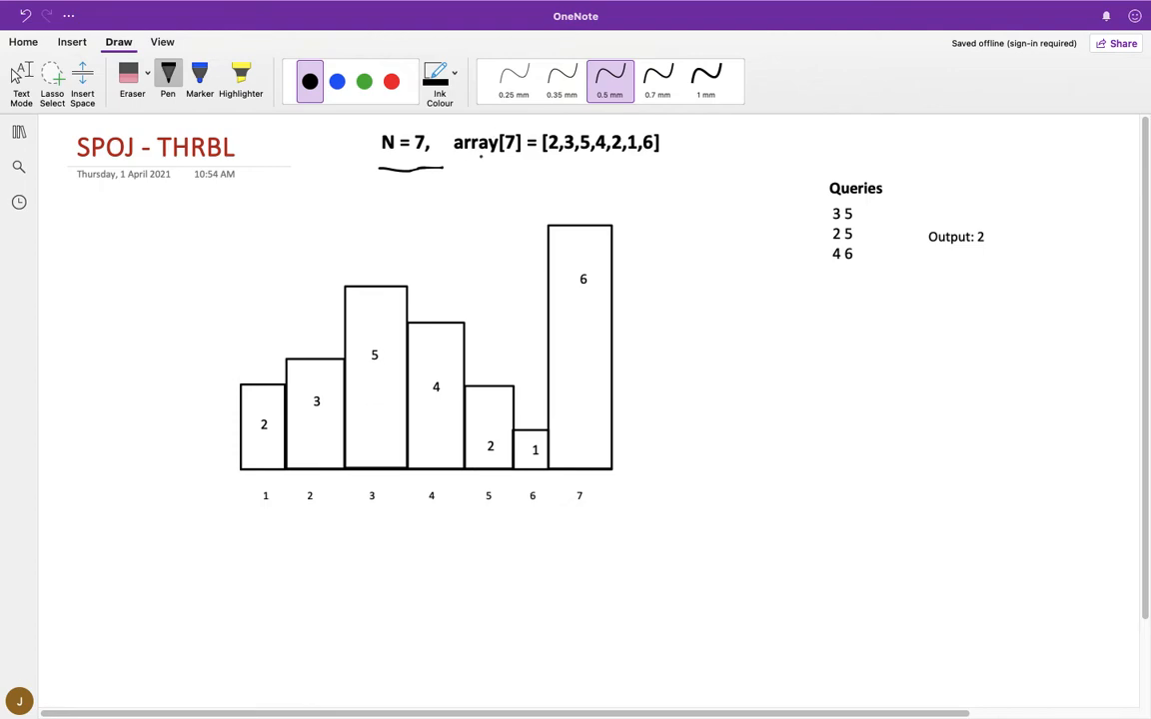
{"action": "left_click_drag", "start_coordinate": [460, 165], "coordinate": [678, 167]}
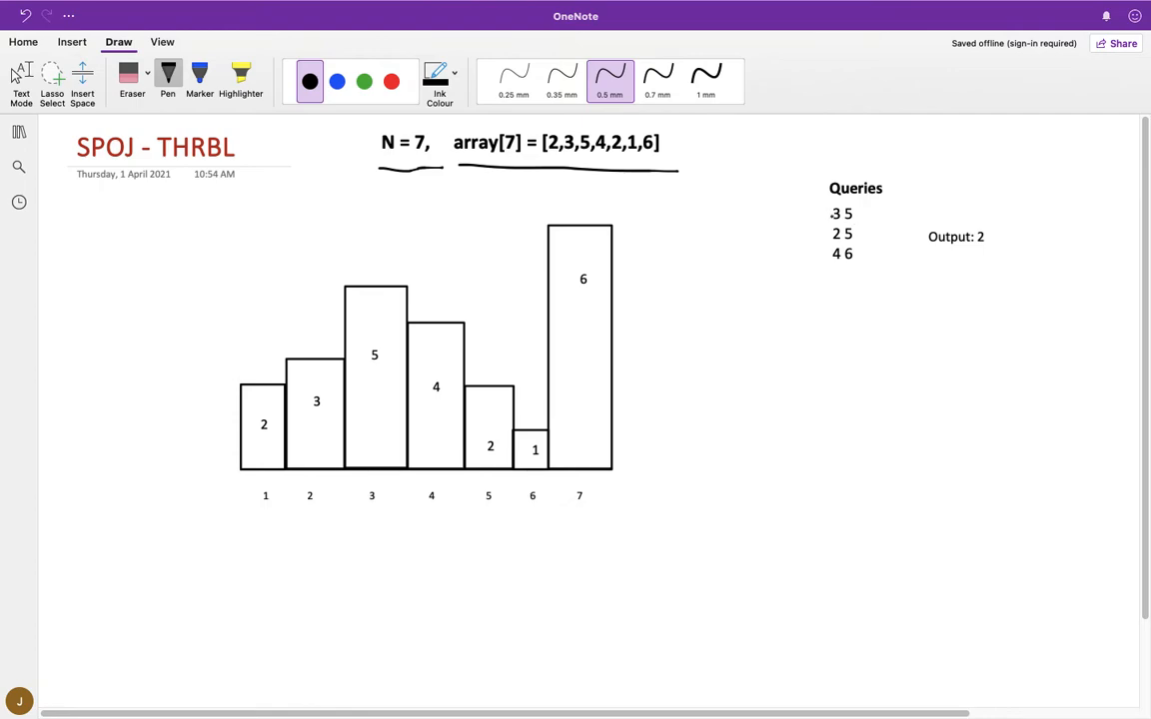
- Trace the sample queries as catapult arcs between bars, marking ticks, a cross and 1 + 1 = 2
{"action": "left_click", "coordinate": [373, 258]}
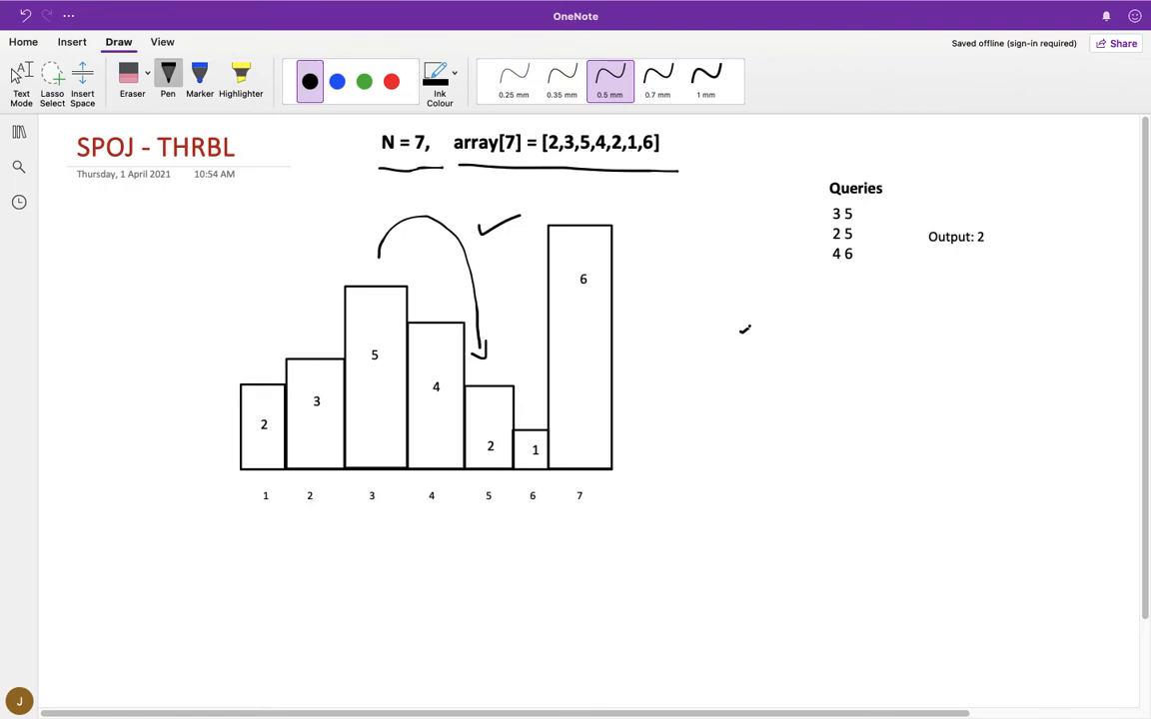
{"action": "left_click_drag", "start_coordinate": [734, 345], "coordinate": [774, 334]}
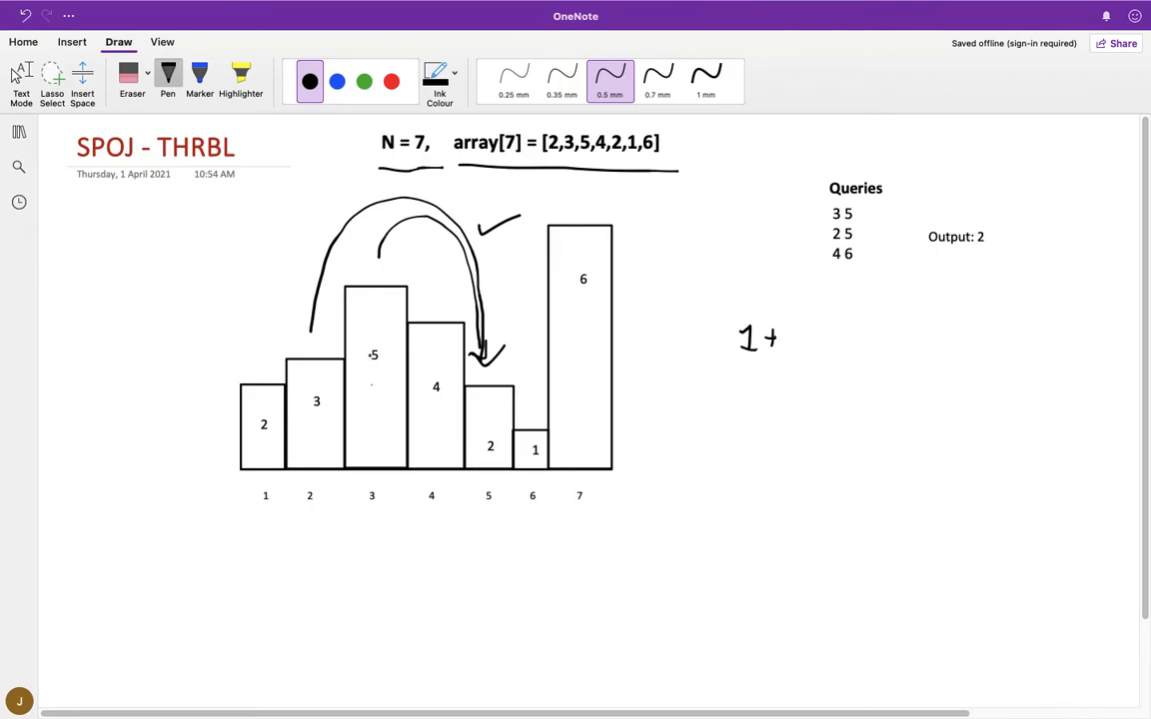
{"action": "left_click_drag", "start_coordinate": [447, 190], "coordinate": [462, 200]}
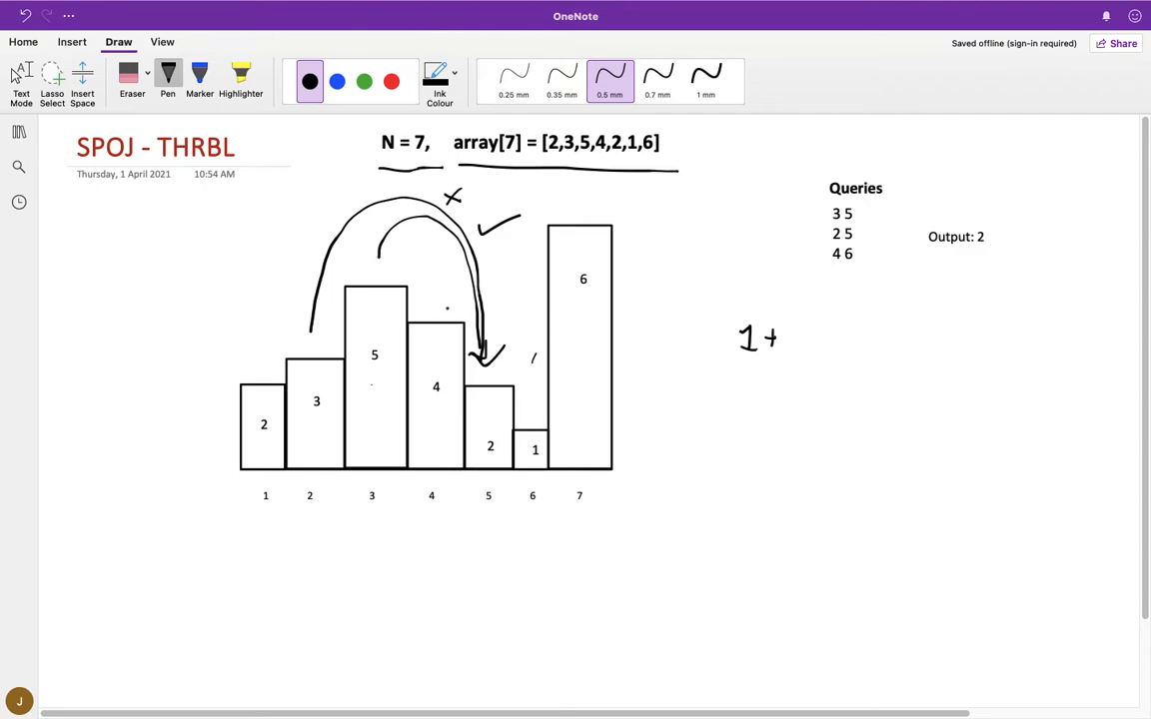
{"action": "left_click_drag", "start_coordinate": [464, 269], "coordinate": [530, 375]}
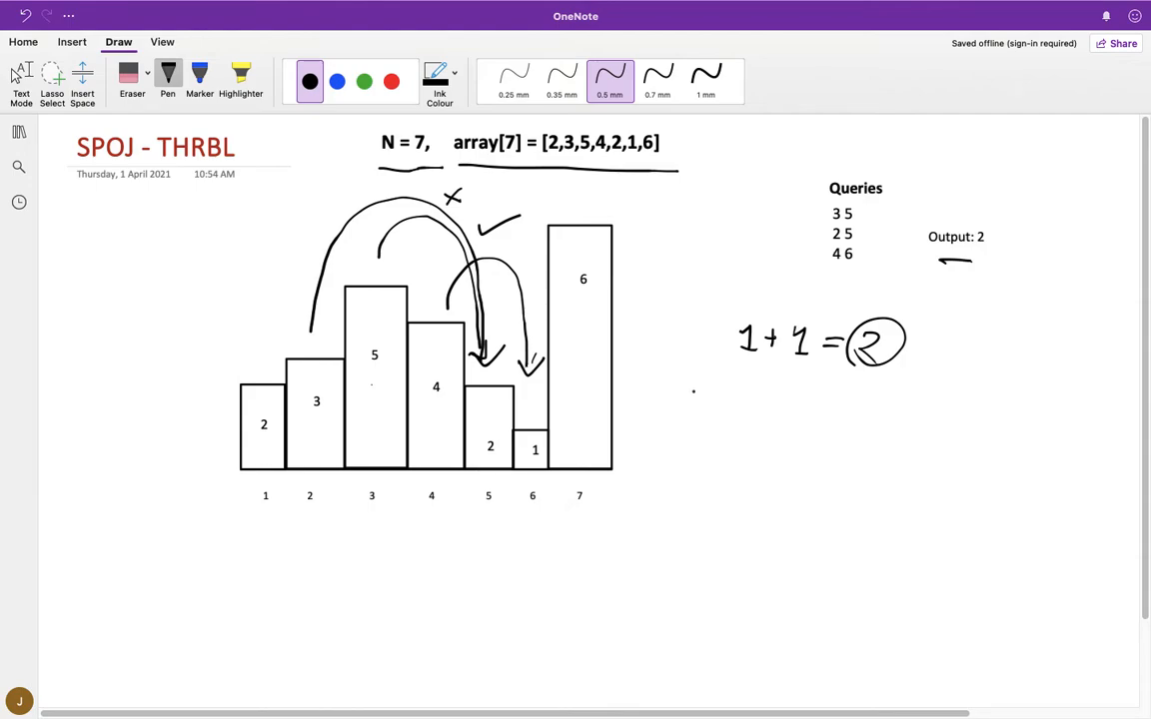
- Draw two touching small bars labelled L and R and tick that adjacent case
{"action": "left_click_drag", "start_coordinate": [712, 410], "coordinate": [706, 448]}
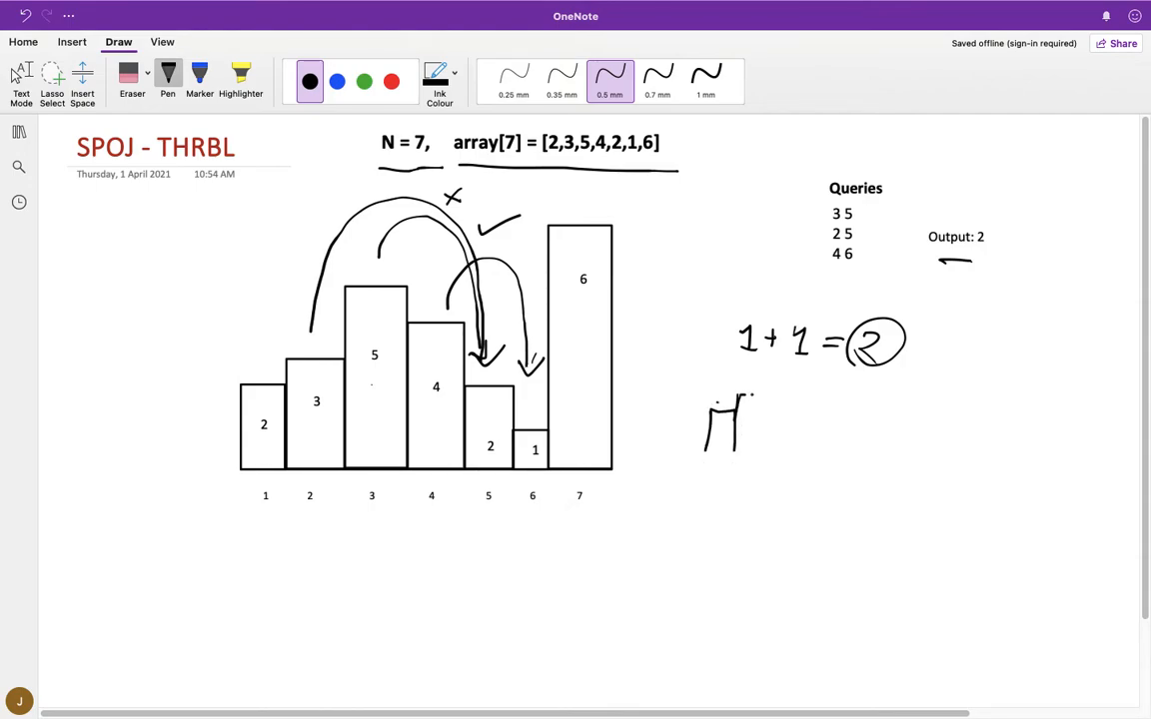
{"action": "left_click_drag", "start_coordinate": [709, 415], "coordinate": [764, 455]}
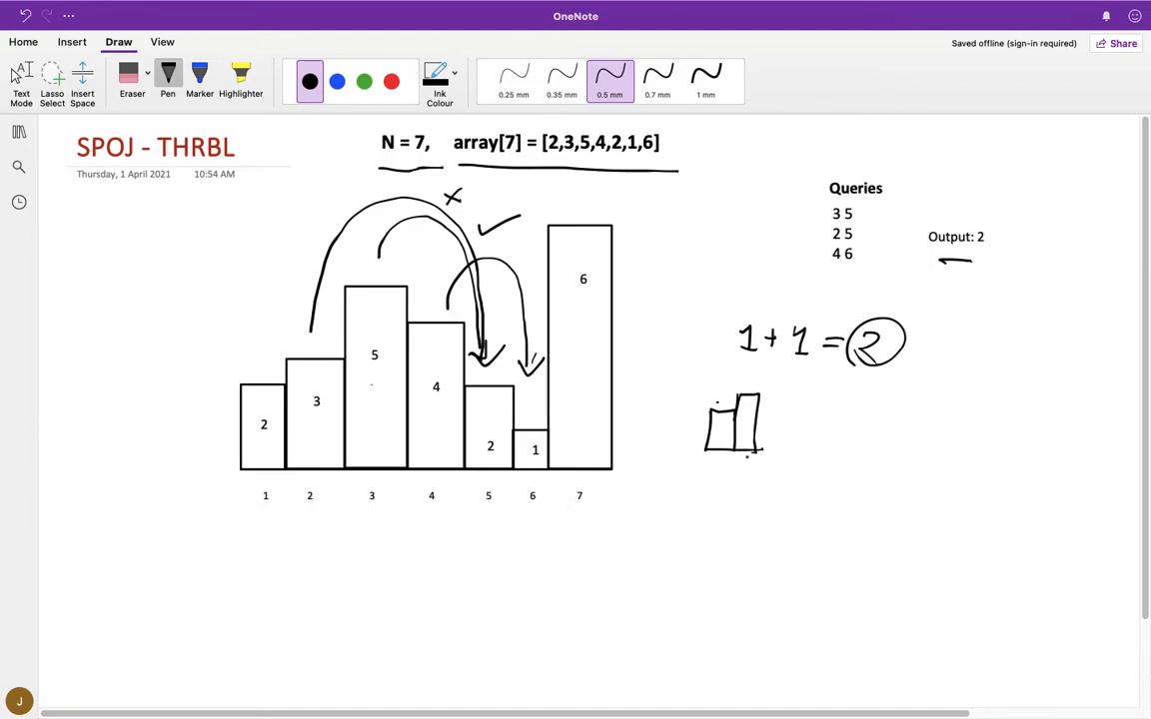
{"action": "left_click_drag", "start_coordinate": [720, 420], "coordinate": [719, 434]}
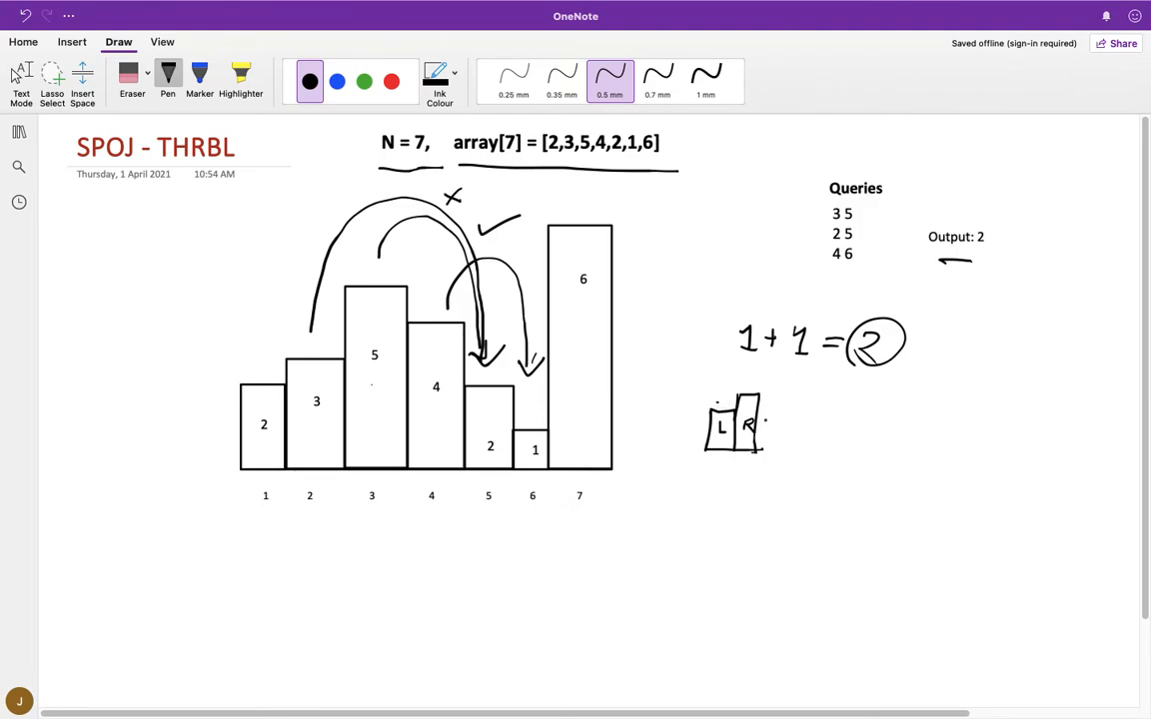
{"action": "left_click_drag", "start_coordinate": [800, 430], "coordinate": [854, 410]}
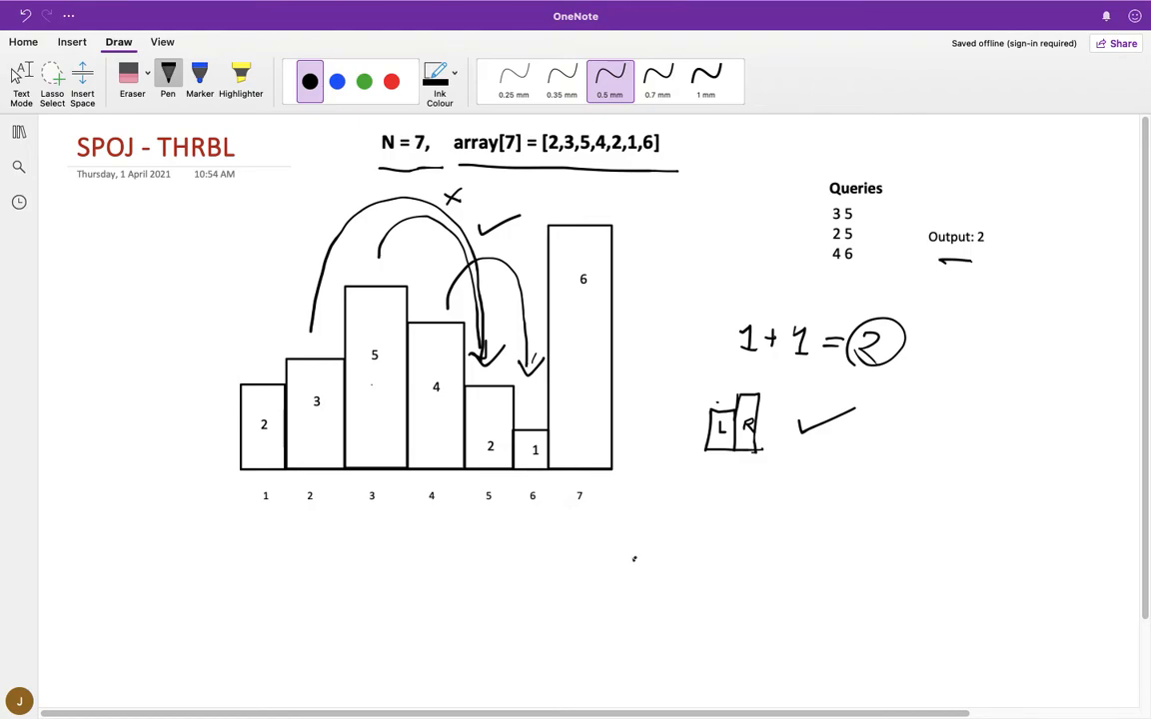
- Draw a long baseline with bar L on the left and bar R further right
{"action": "left_click_drag", "start_coordinate": [631, 559], "coordinate": [937, 559]}
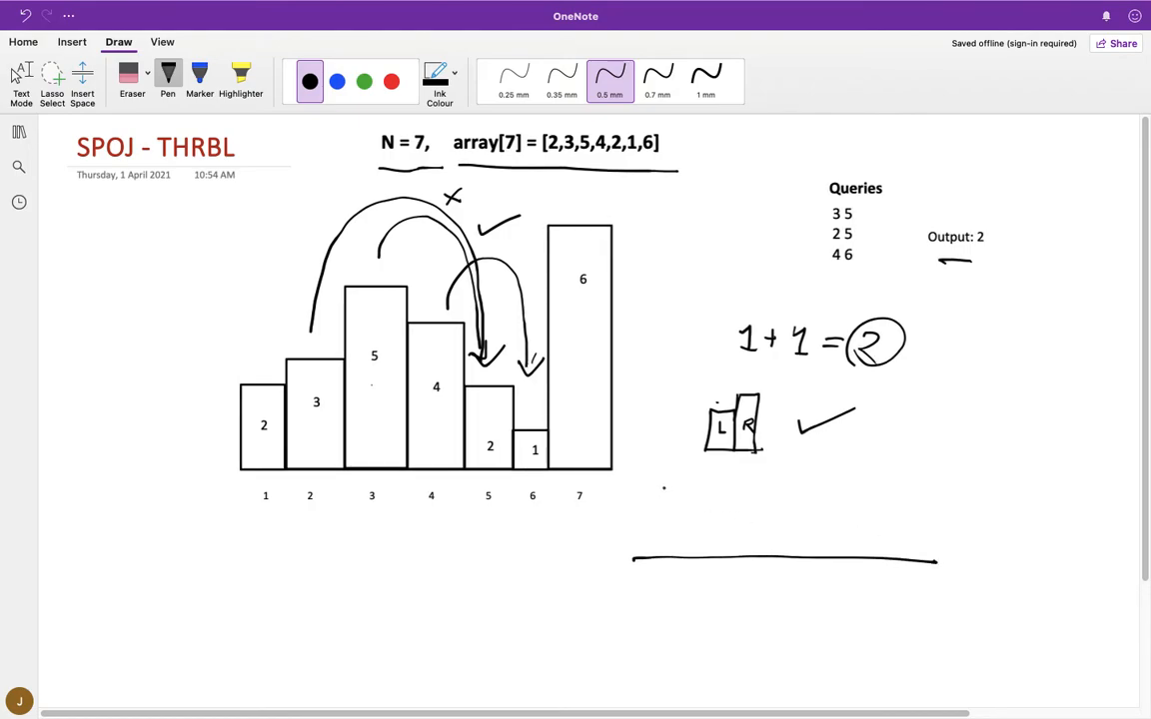
{"action": "left_click_drag", "start_coordinate": [667, 485], "coordinate": [667, 560]}
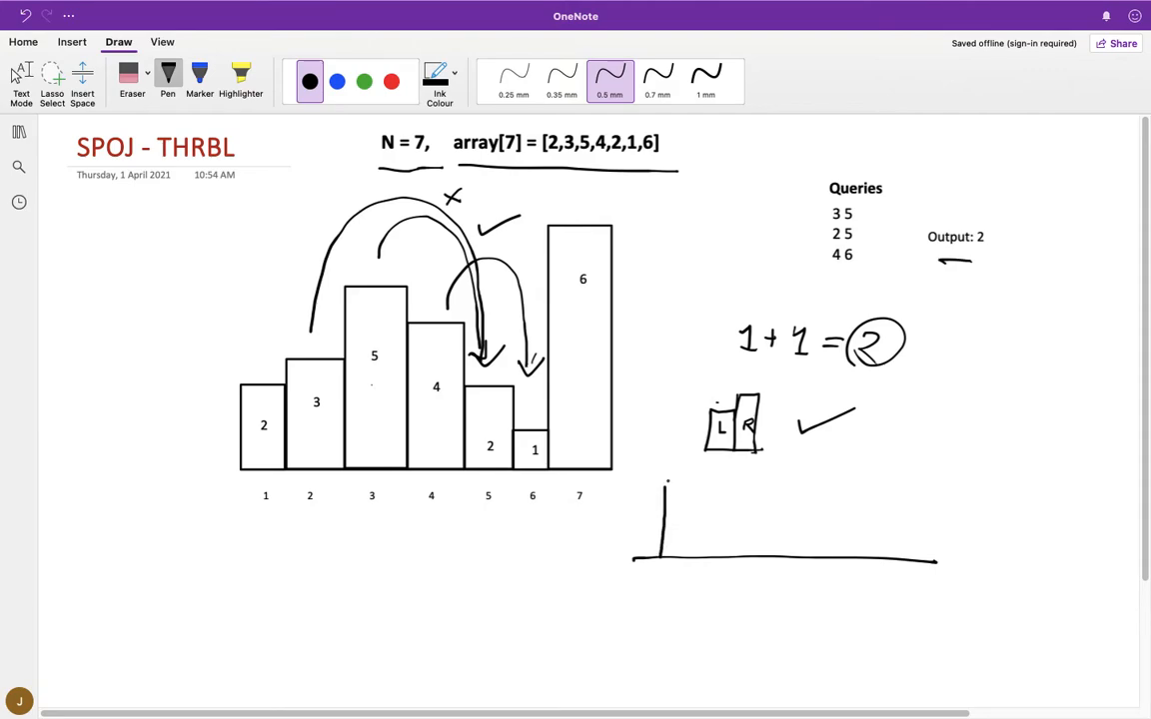
{"action": "left_click_drag", "start_coordinate": [668, 483], "coordinate": [710, 473]}
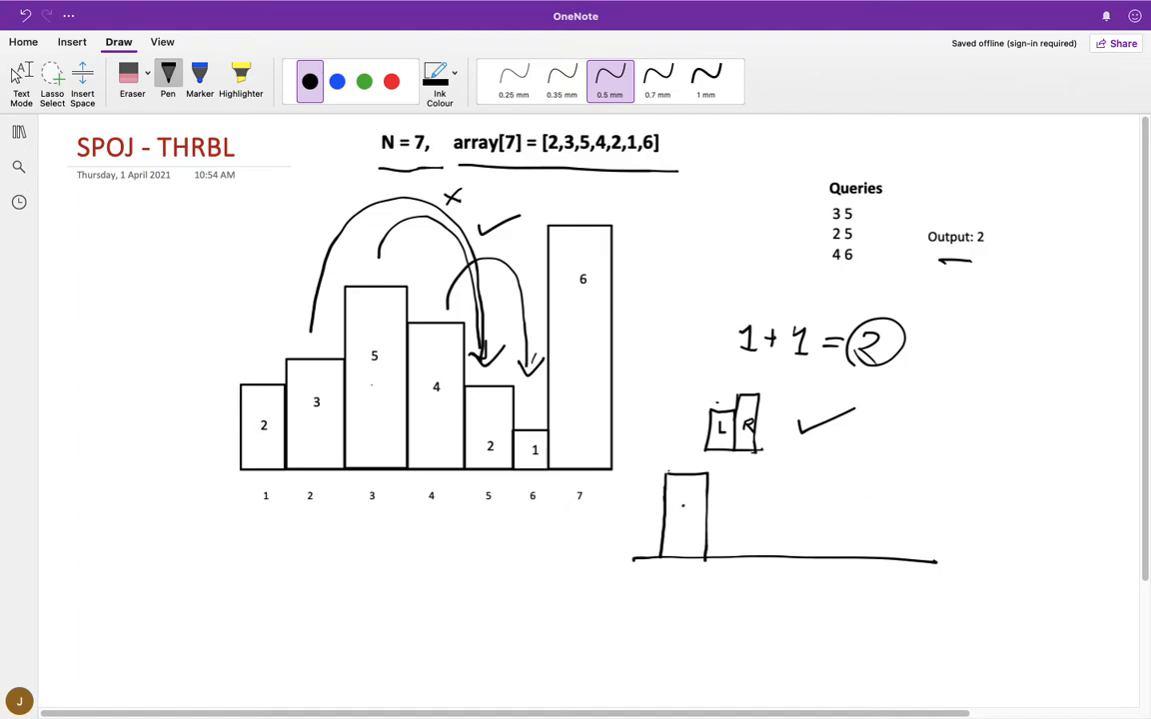
{"action": "left_click_drag", "start_coordinate": [680, 505], "coordinate": [691, 526]}
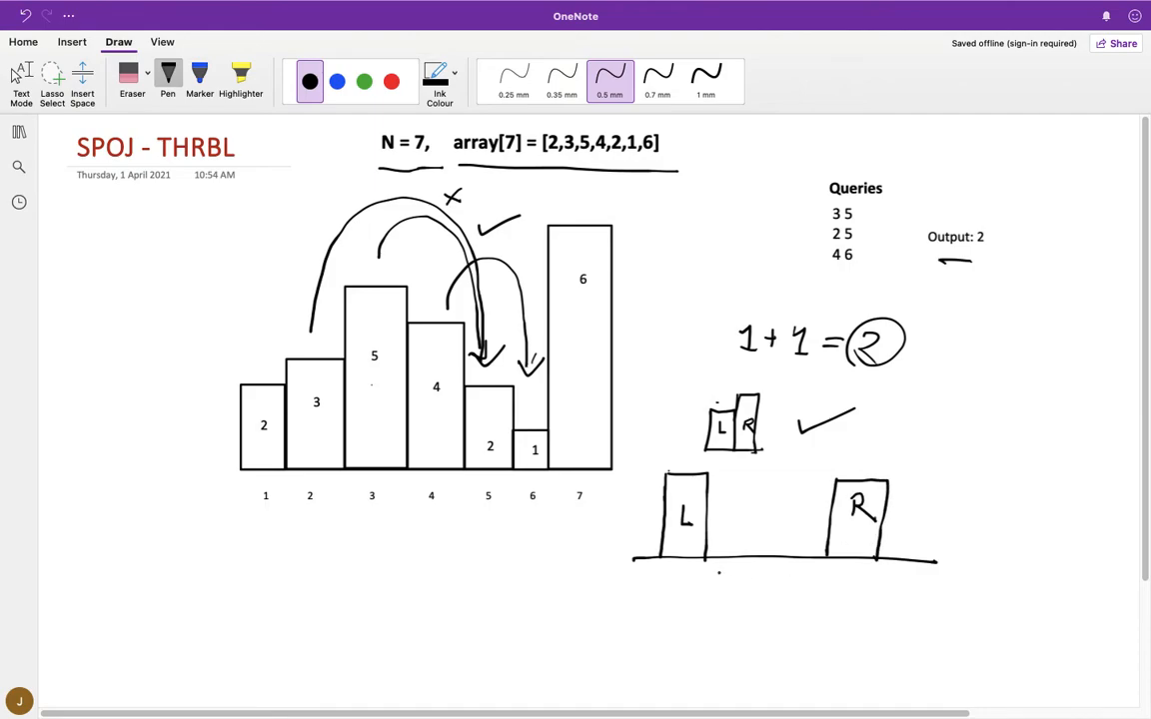
- Brace the gap as L+1 to R-1, hatch it, and add a taller bar H
{"action": "left_click_drag", "start_coordinate": [714, 564], "coordinate": [814, 574]}
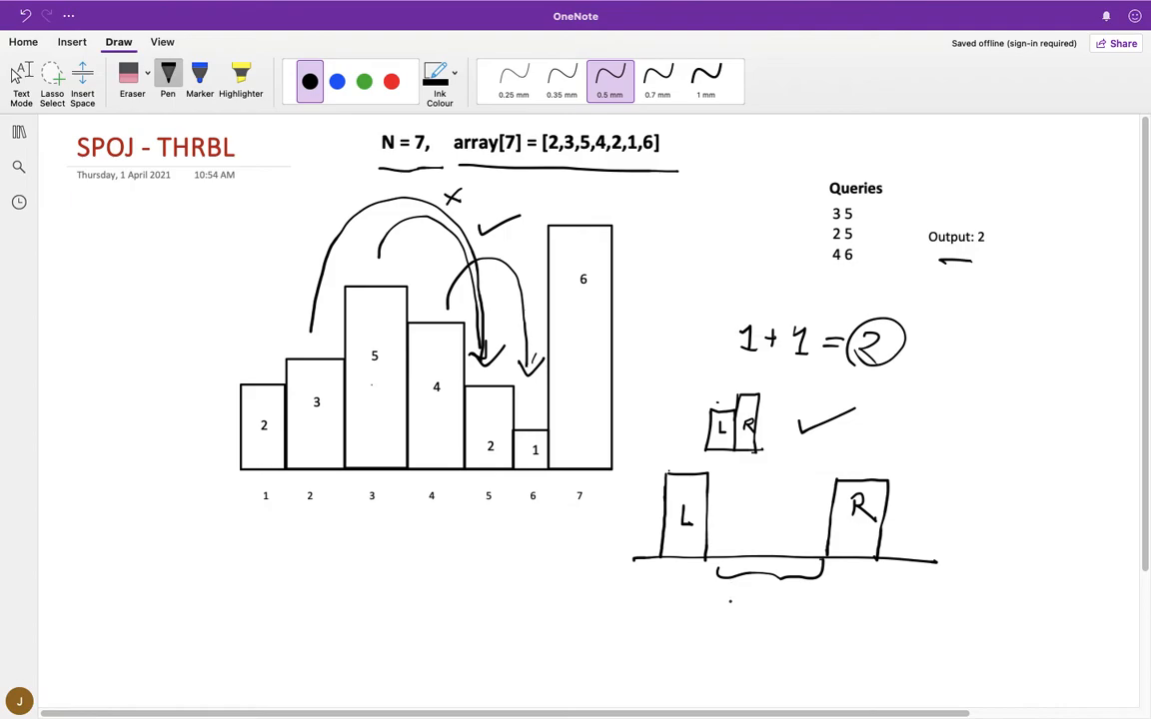
{"action": "left_click_drag", "start_coordinate": [717, 595], "coordinate": [737, 600]}
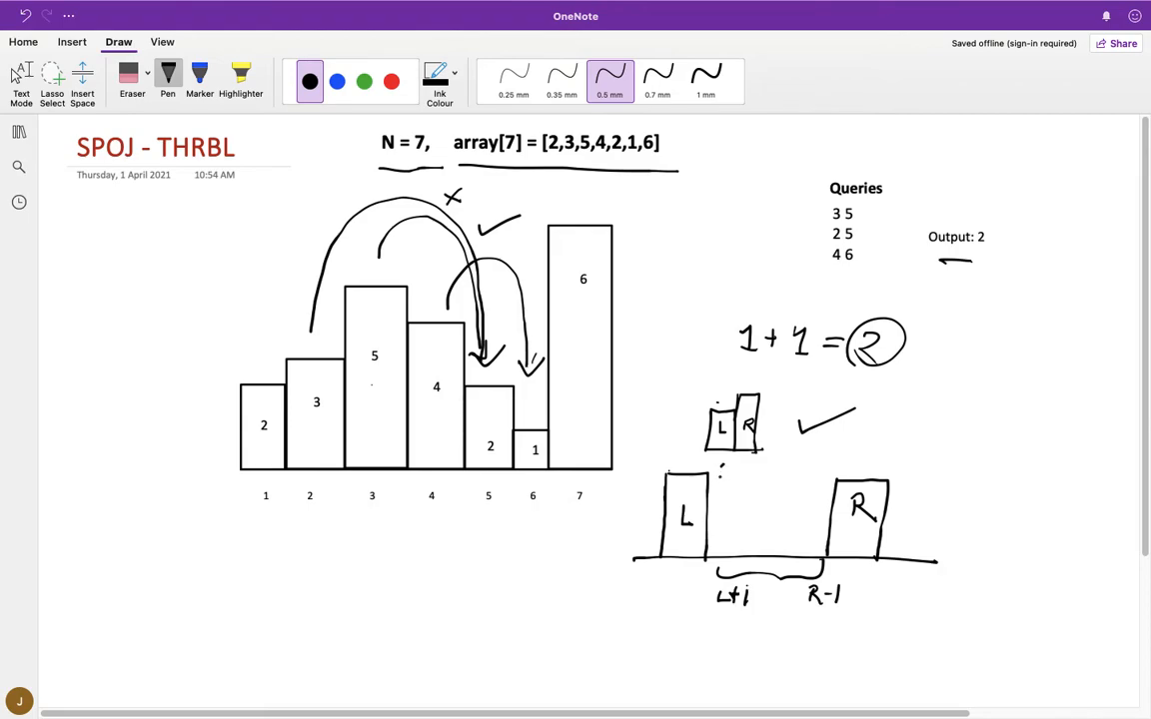
{"action": "left_click_drag", "start_coordinate": [729, 470], "coordinate": [809, 530]}
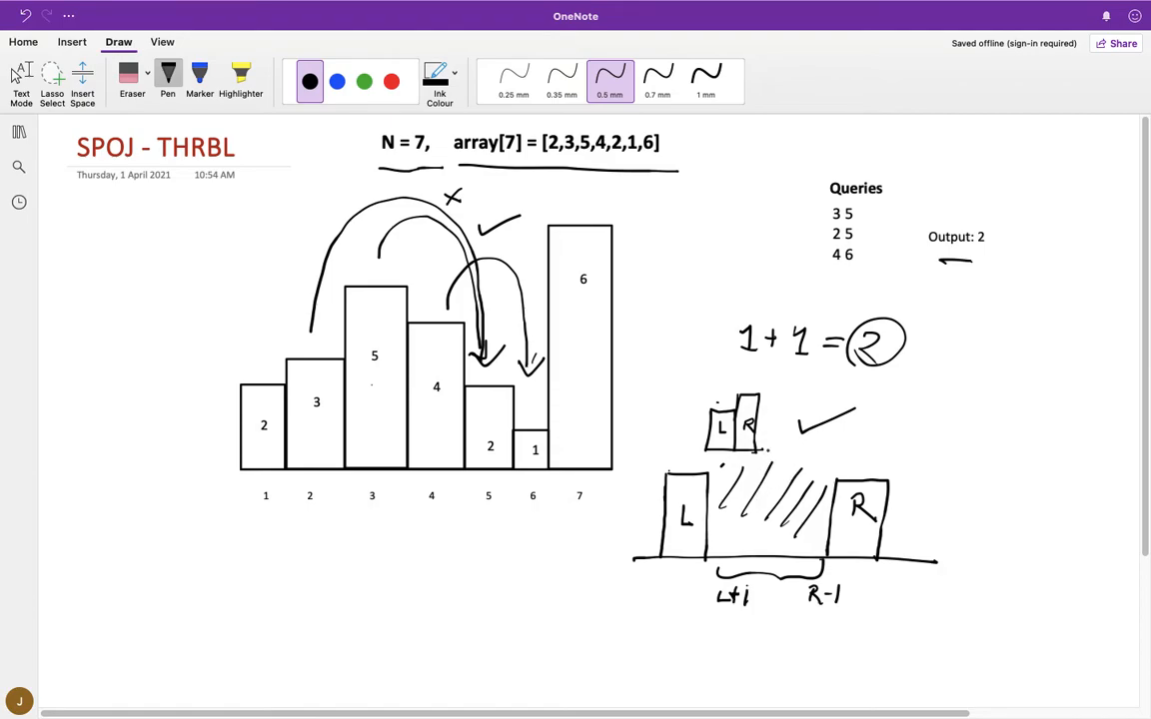
{"action": "left_click_drag", "start_coordinate": [774, 449], "coordinate": [760, 520]}
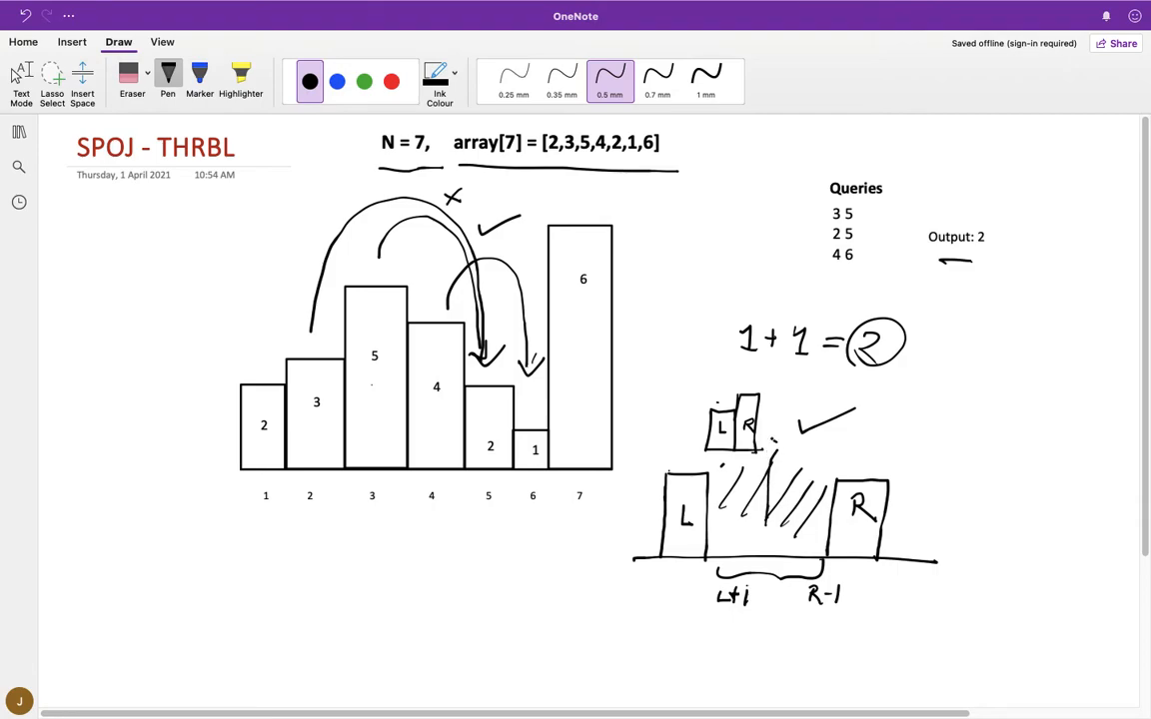
{"action": "left_click_drag", "start_coordinate": [775, 434], "coordinate": [789, 555]}
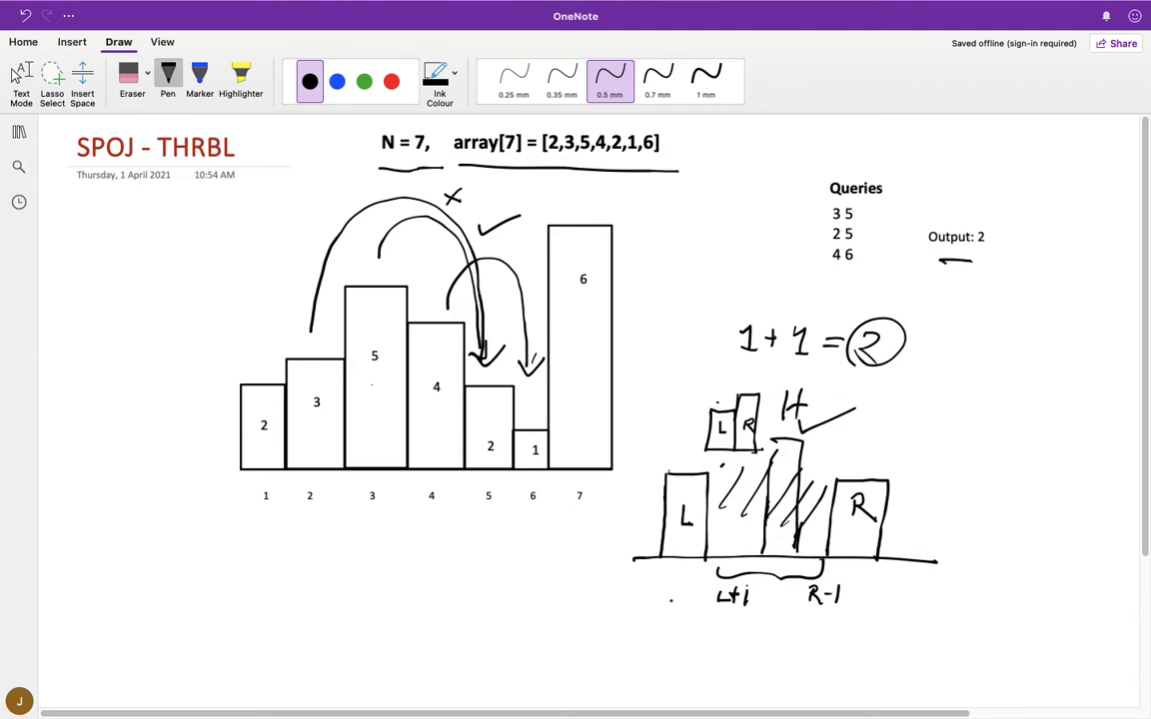
- Handwrite the condition max ar[L+1, R-1] <= Height L and underline it
{"action": "scroll", "scroll_direction": "down", "scroll_amount": 3}
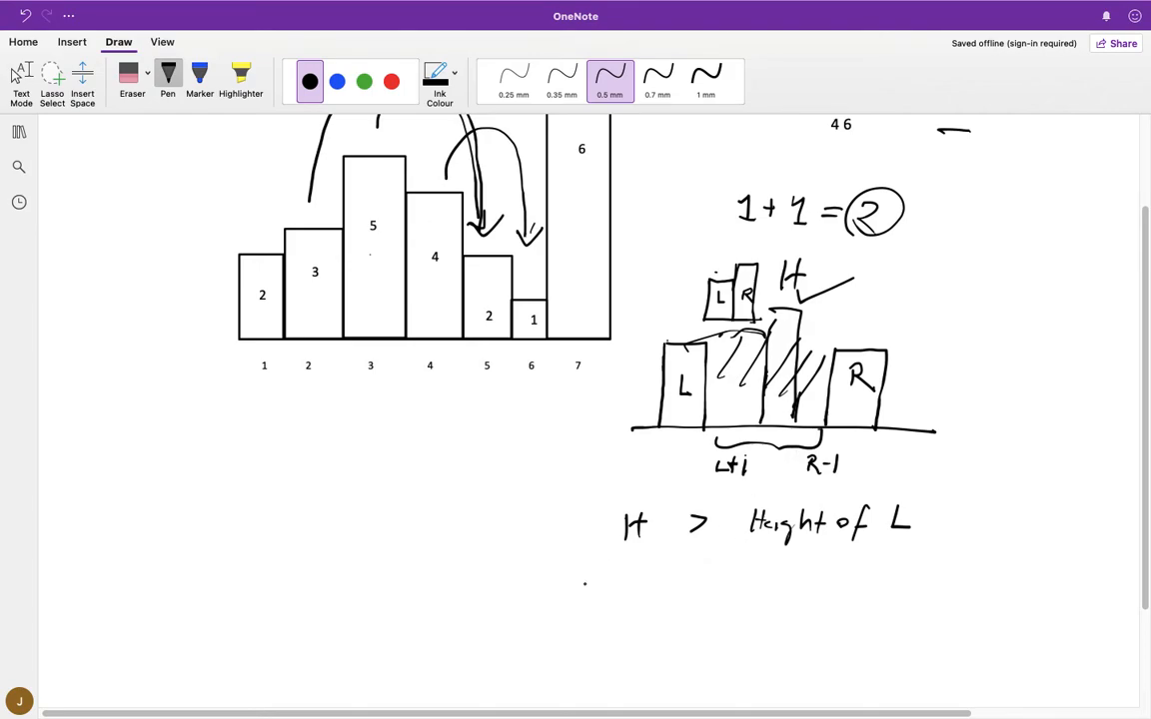
{"action": "left_click_drag", "start_coordinate": [605, 585], "coordinate": [669, 595]}
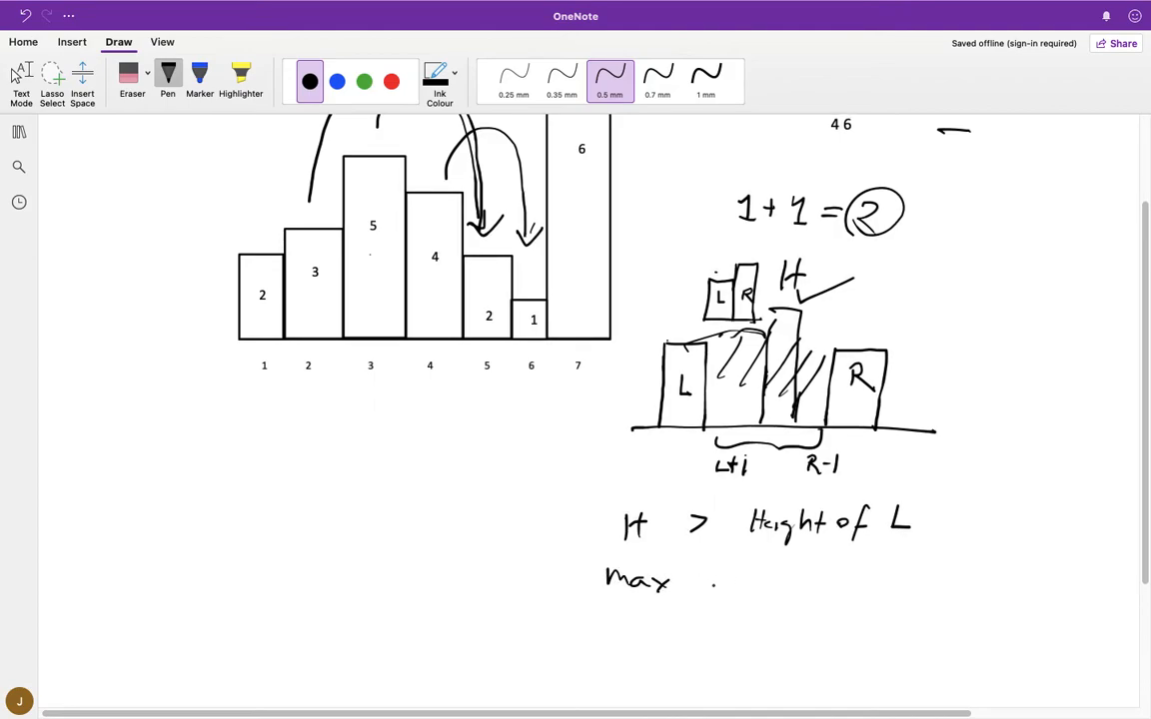
{"action": "left_click_drag", "start_coordinate": [694, 574], "coordinate": [729, 589]}
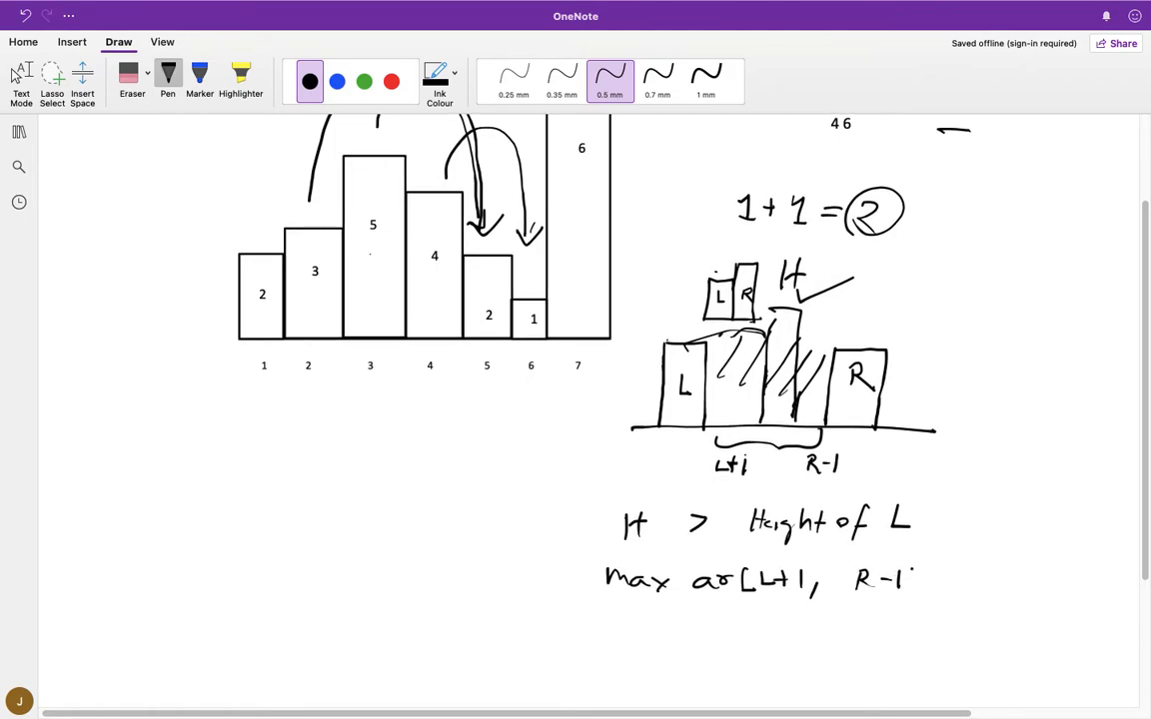
{"action": "left_click_drag", "start_coordinate": [919, 579], "coordinate": [1029, 579]}
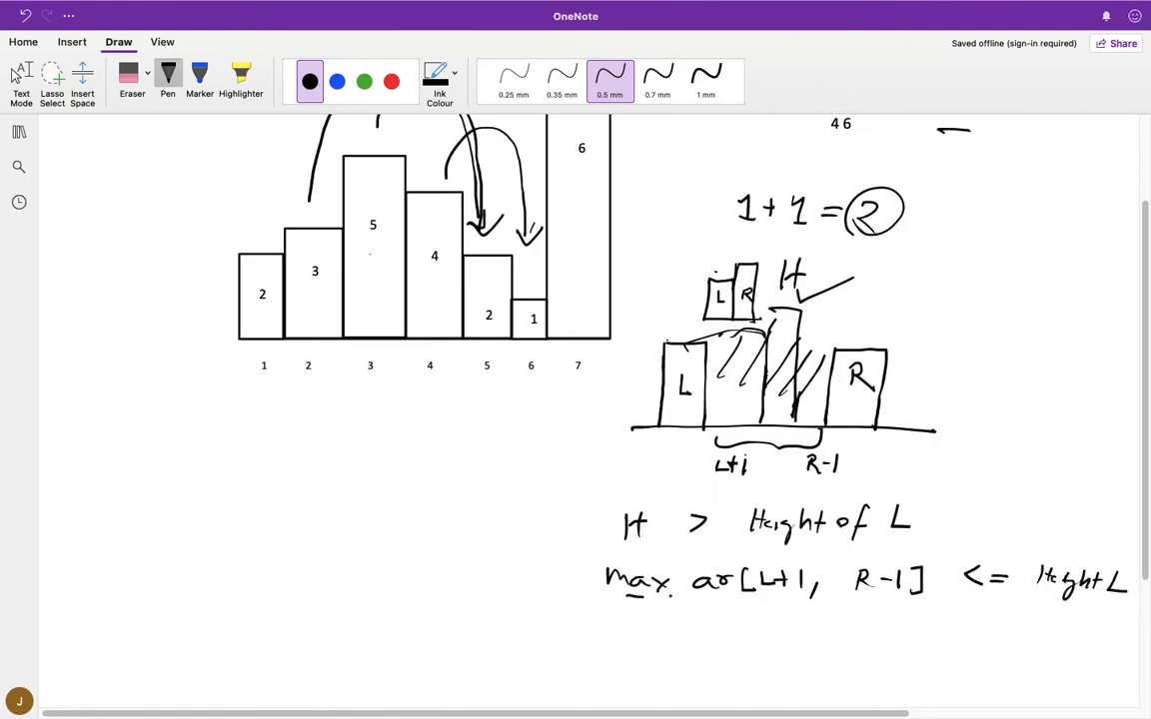
{"action": "left_click_drag", "start_coordinate": [625, 598], "coordinate": [1059, 600]}
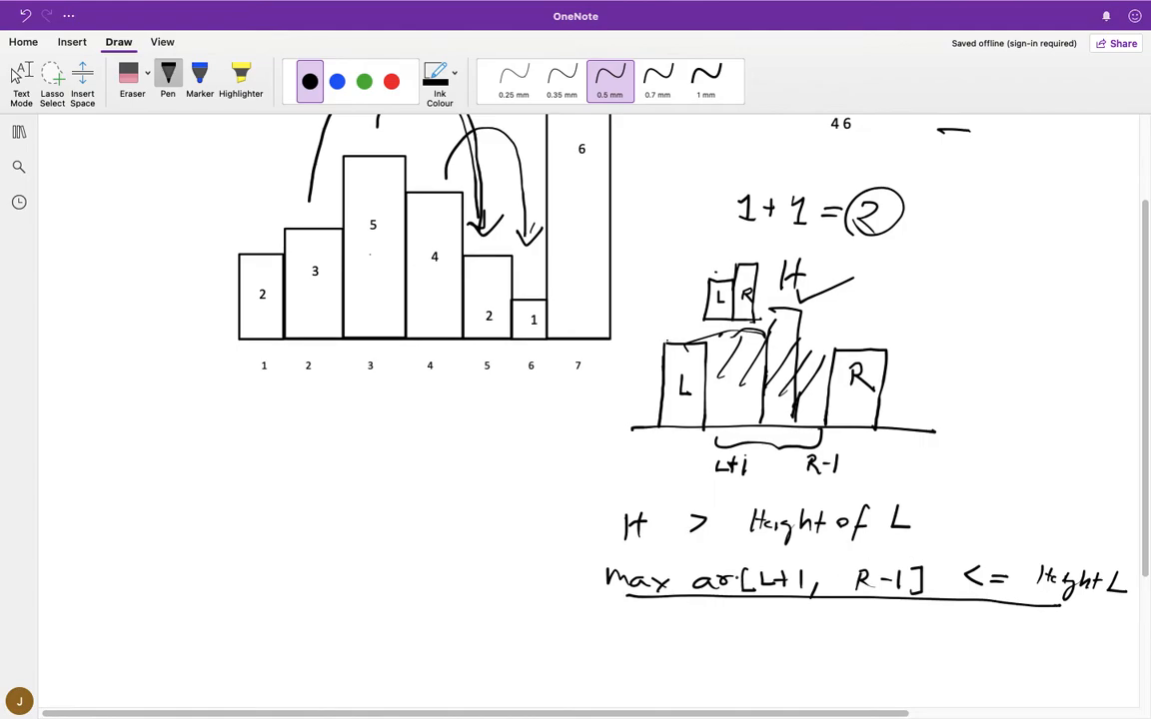
{"action": "scroll", "scroll_direction": "down", "scroll_amount": 3}
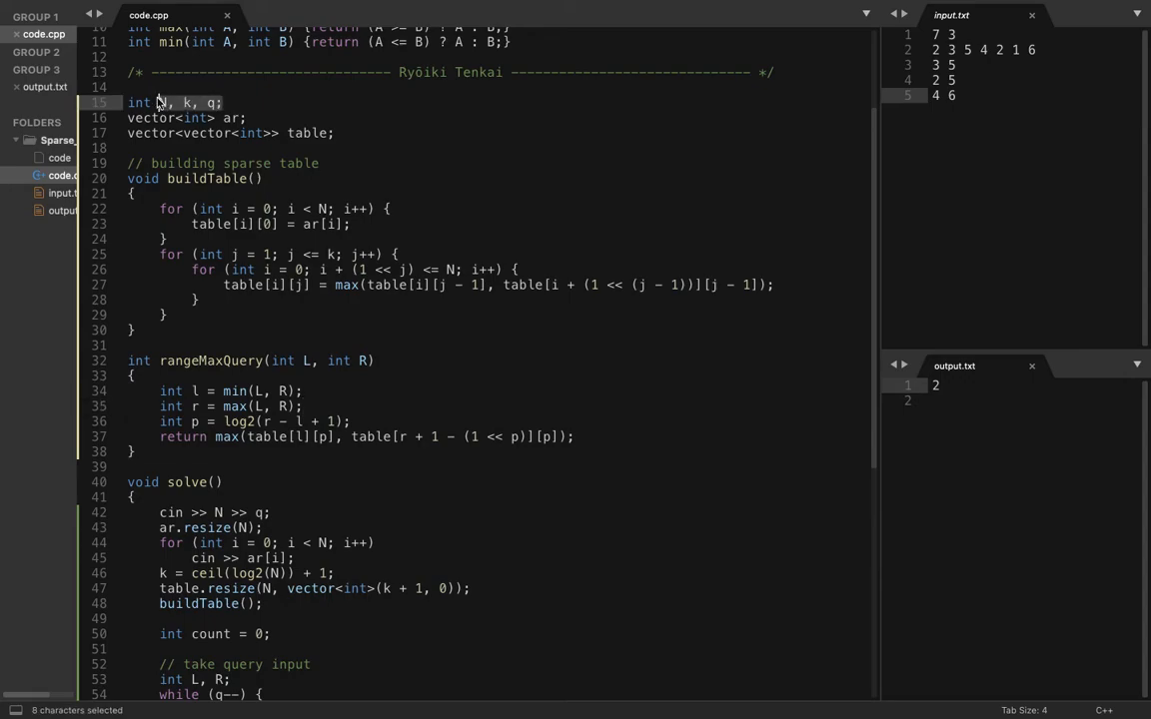
{"action": "left_click", "coordinate": [210, 103]}
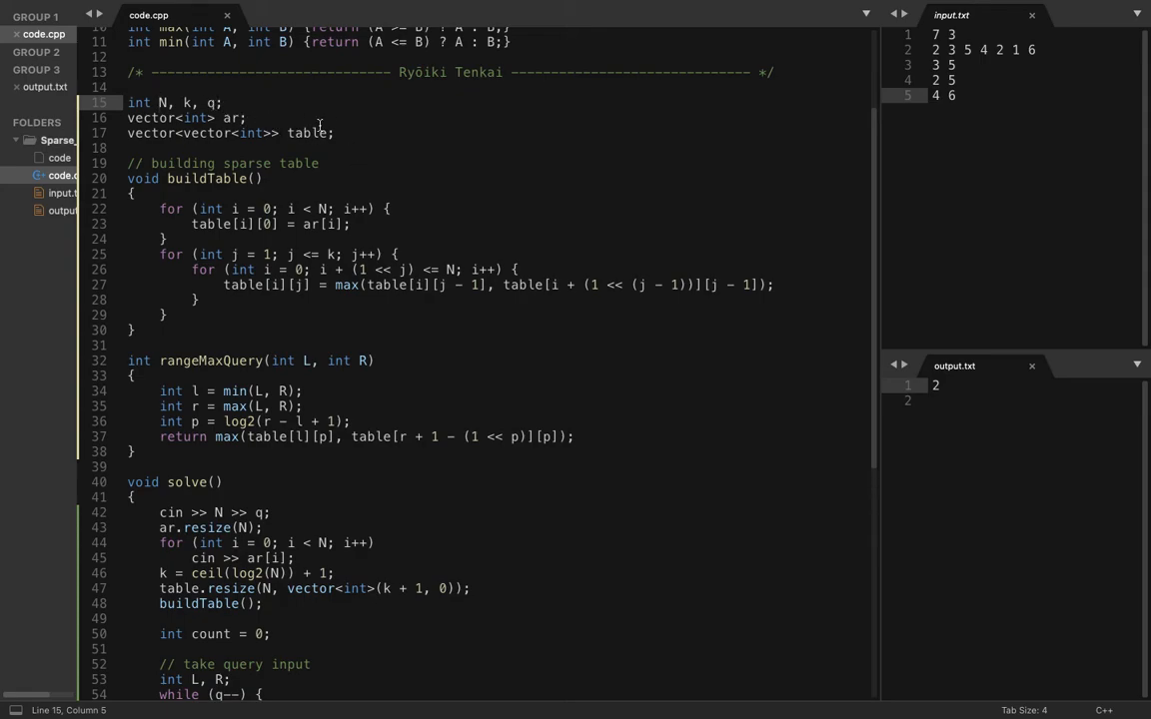
{"action": "scroll", "scroll_direction": "down", "scroll_amount": 3}
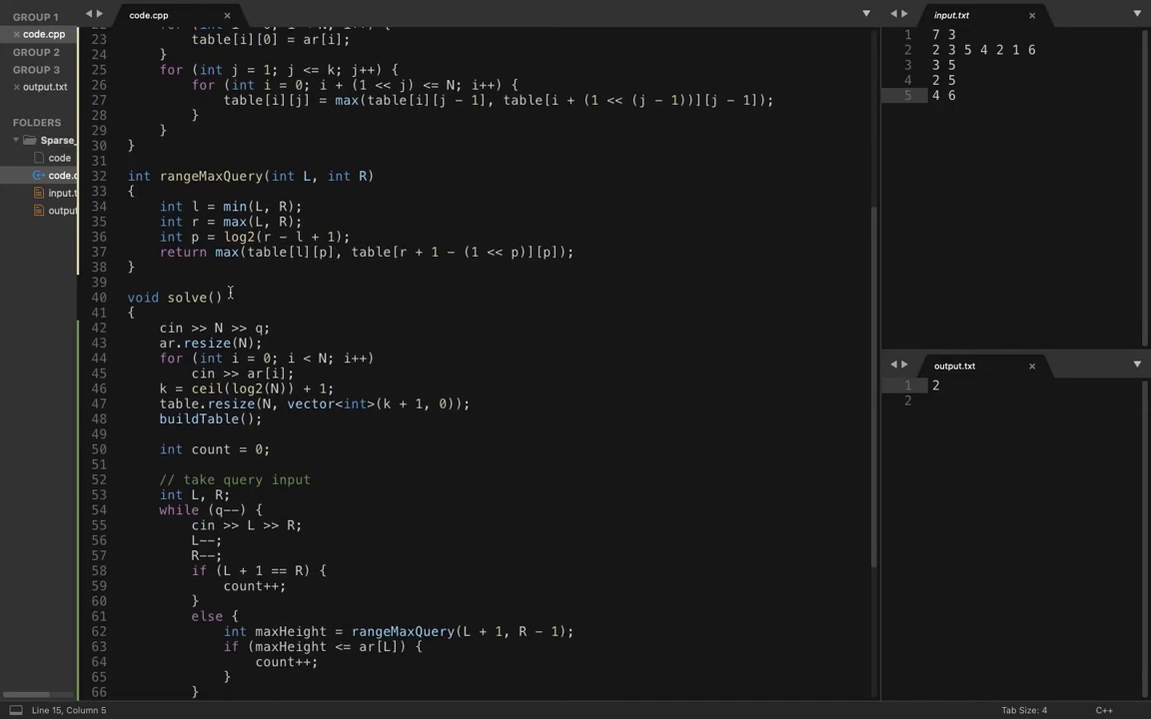
{"action": "left_click", "coordinate": [160, 328]}
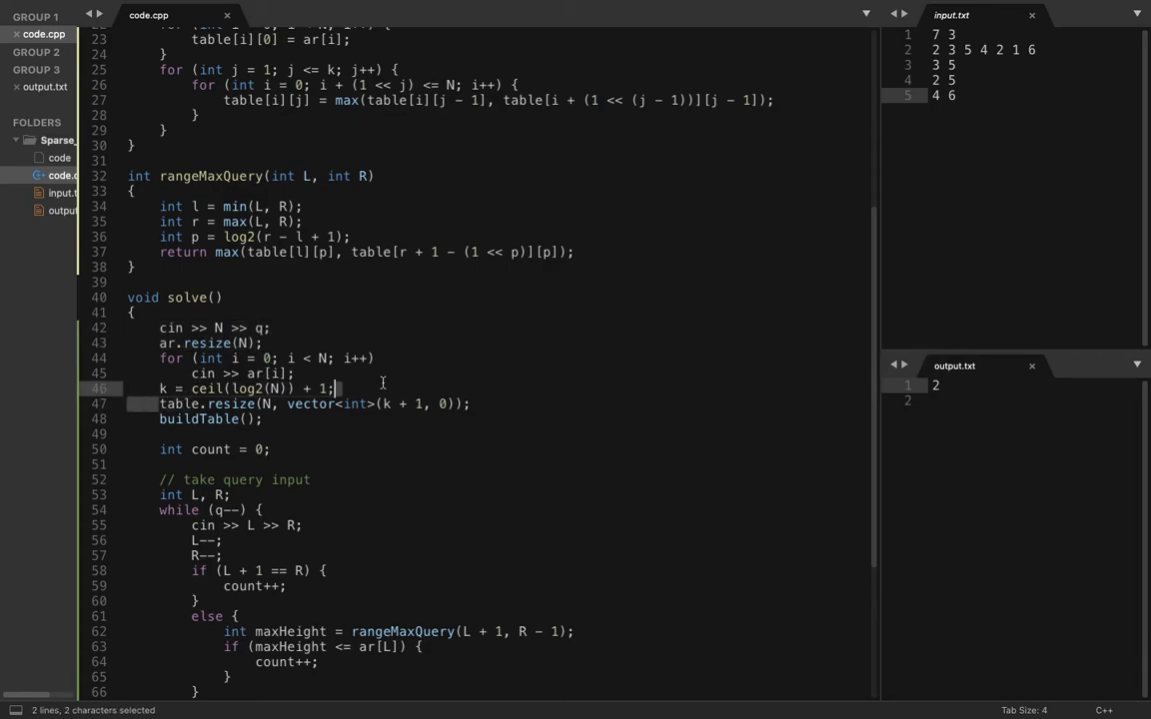
{"action": "left_click", "coordinate": [284, 403]}
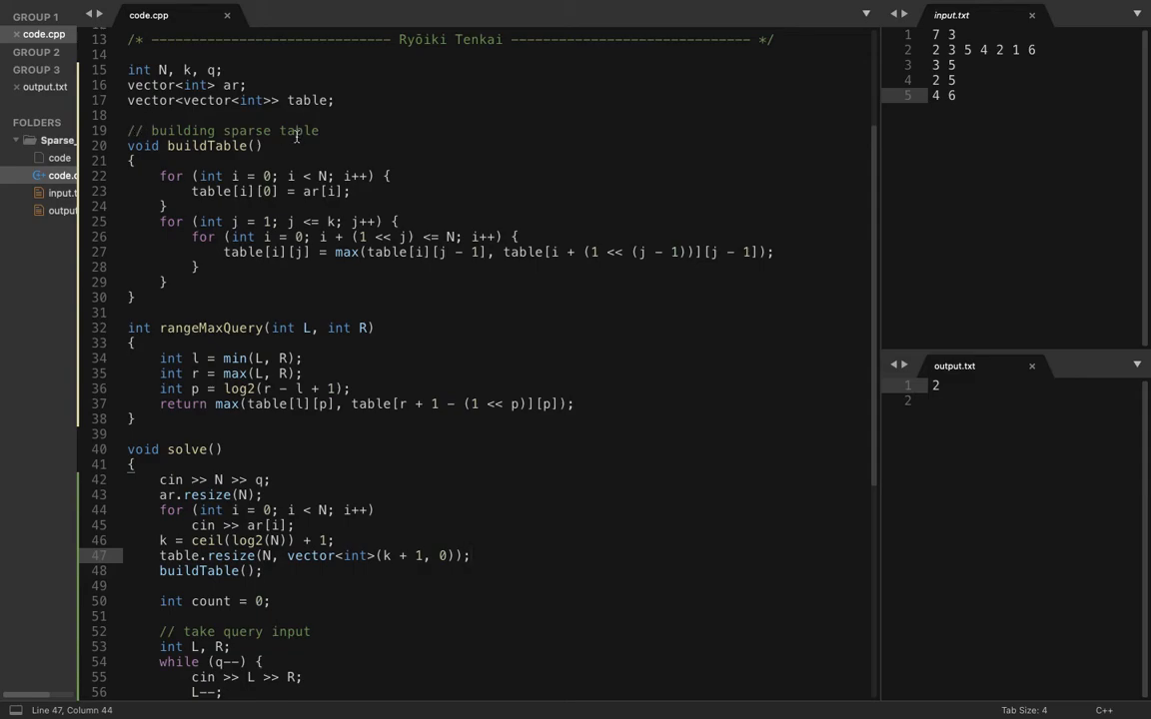
{"action": "mouse_move", "coordinate": [398, 308]}
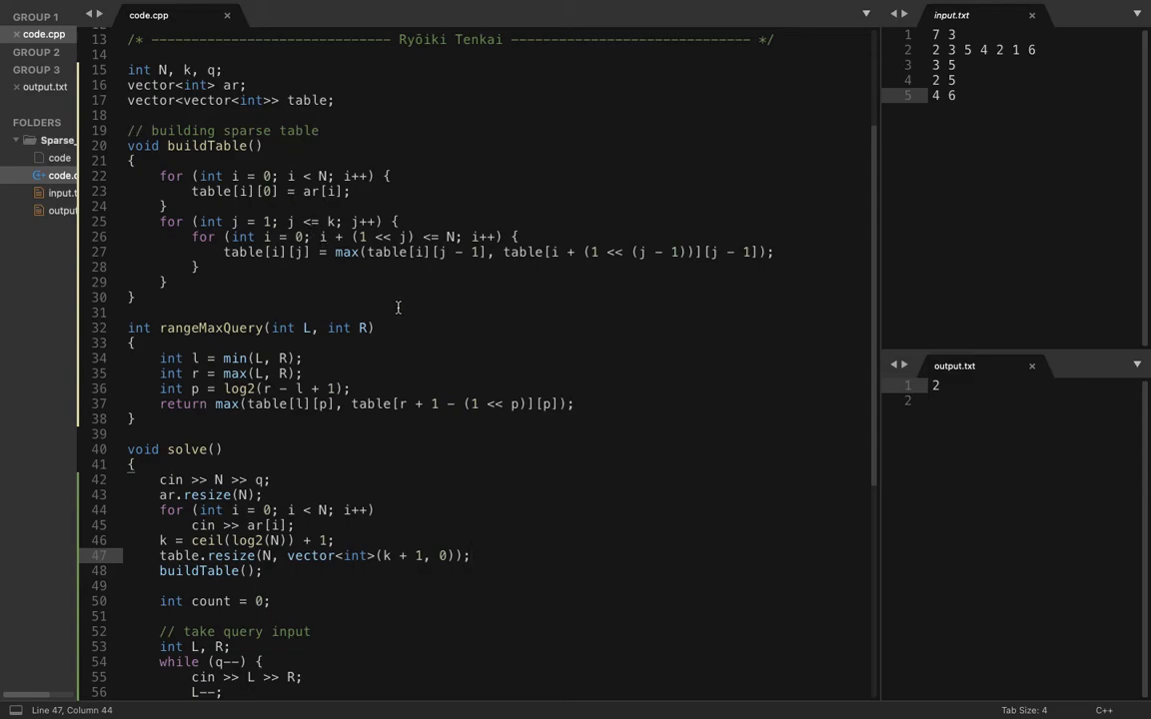
{"action": "scroll", "scroll_direction": "down", "scroll_amount": 3}
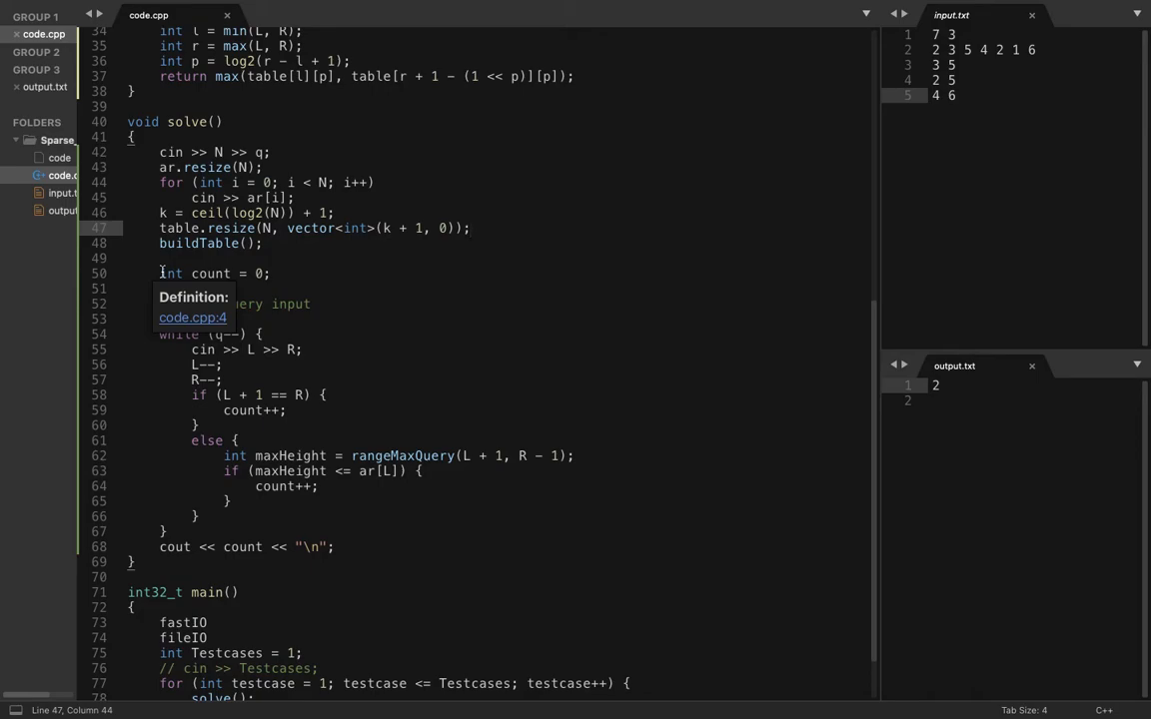
{"action": "mouse_move", "coordinate": [309, 344]}
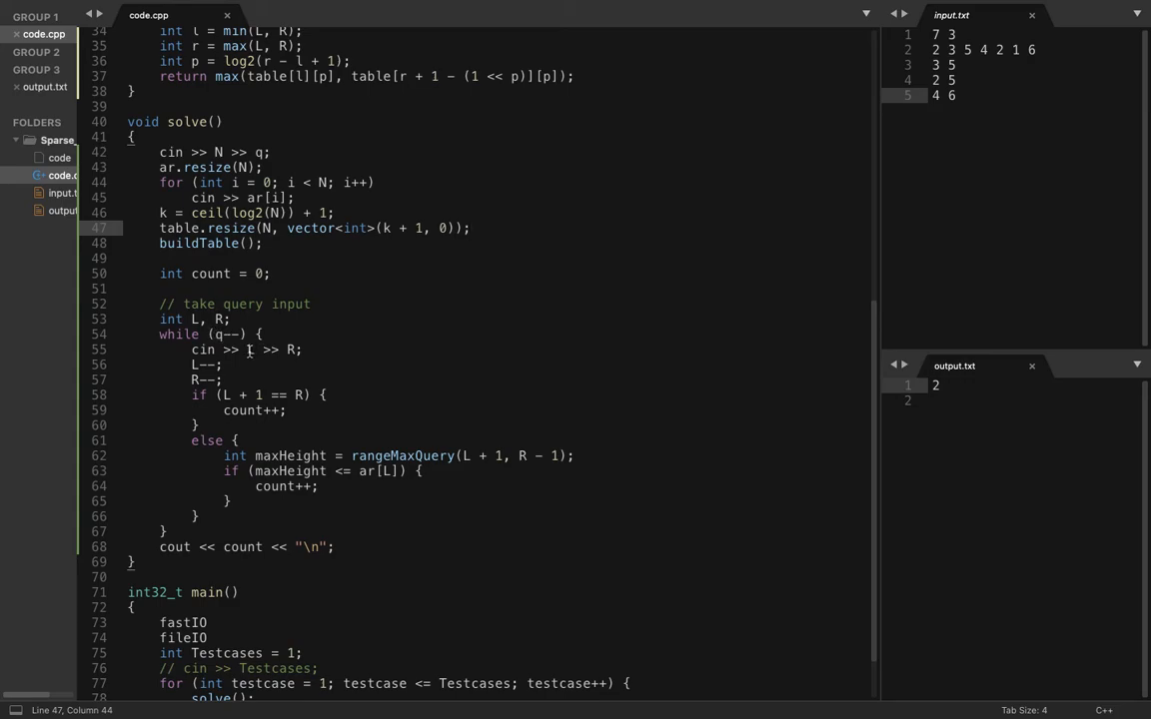
{"action": "mouse_move", "coordinate": [255, 350]}
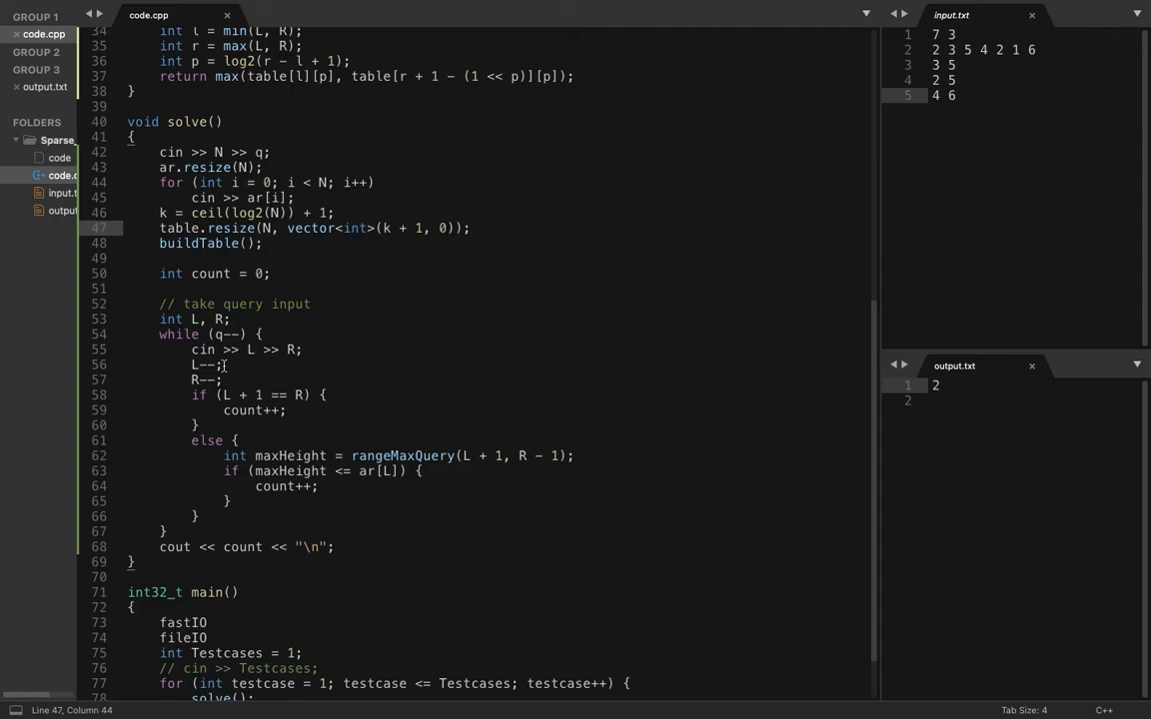
{"action": "left_click", "coordinate": [195, 364]}
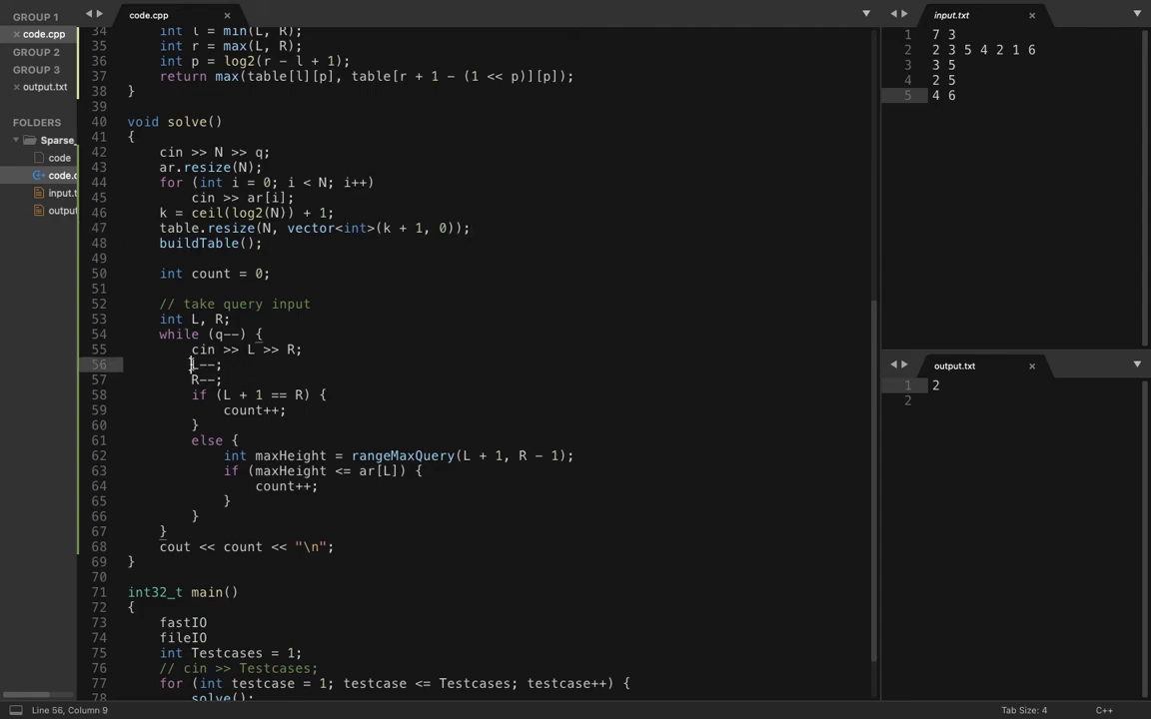
{"action": "left_click_drag", "start_coordinate": [193, 364], "coordinate": [216, 380]}
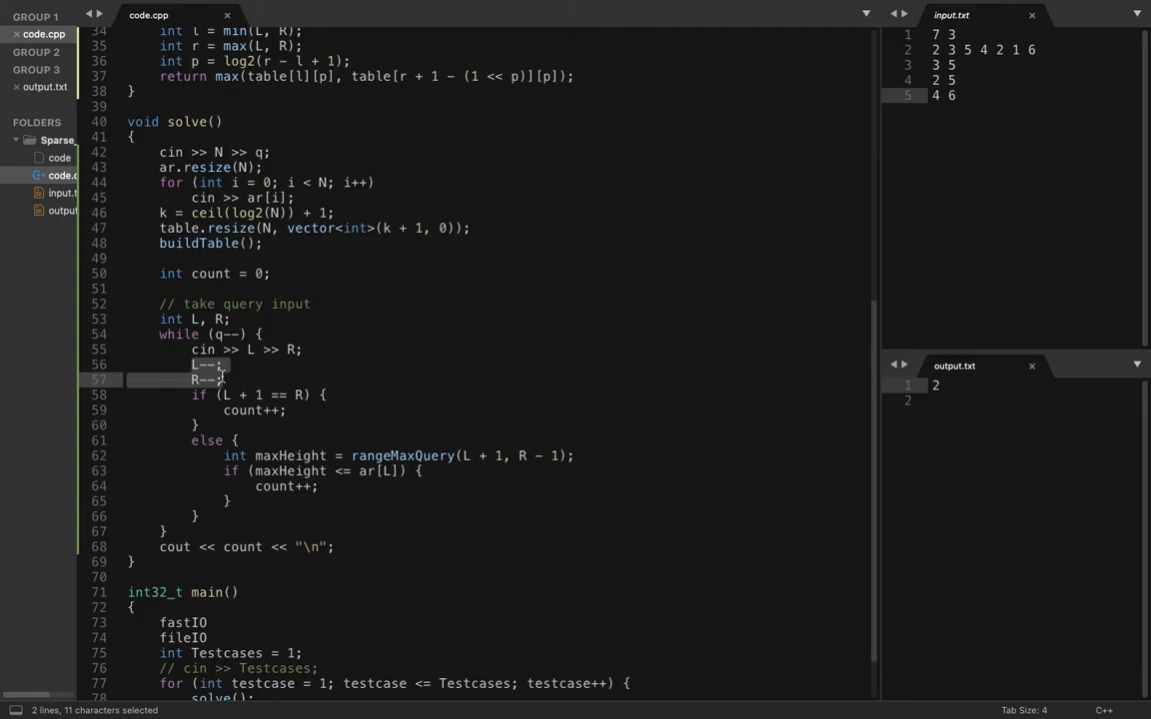
{"action": "left_click", "coordinate": [224, 380]}
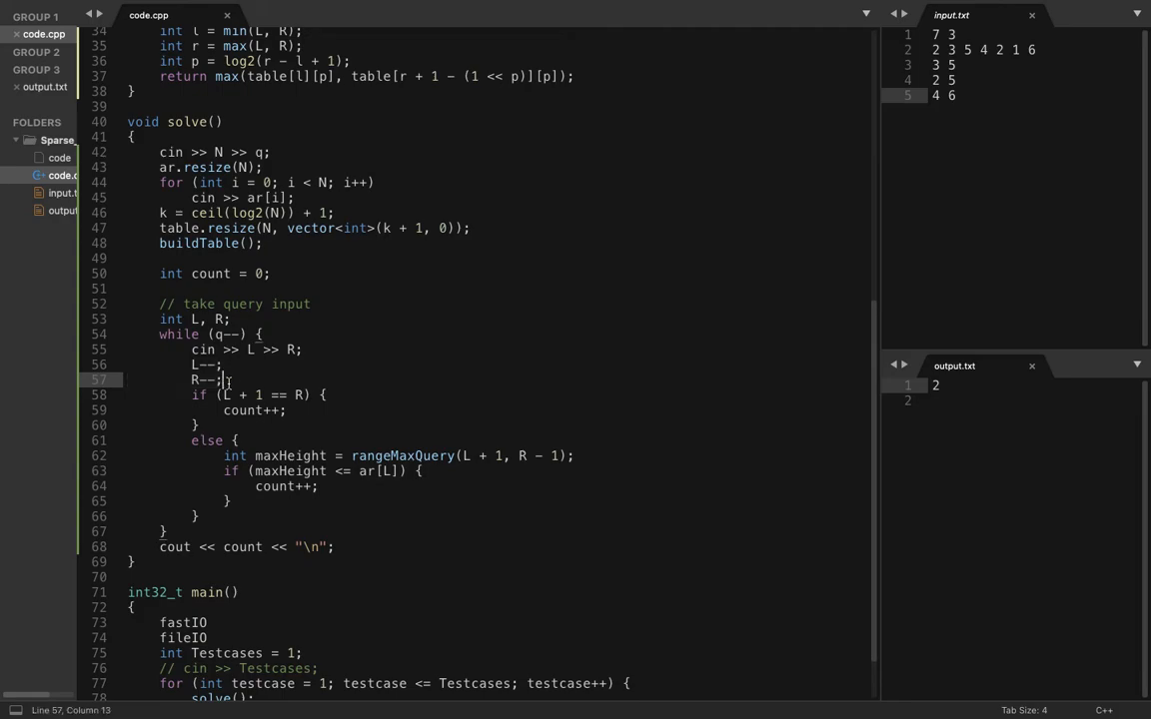
{"action": "mouse_move", "coordinate": [321, 397]}
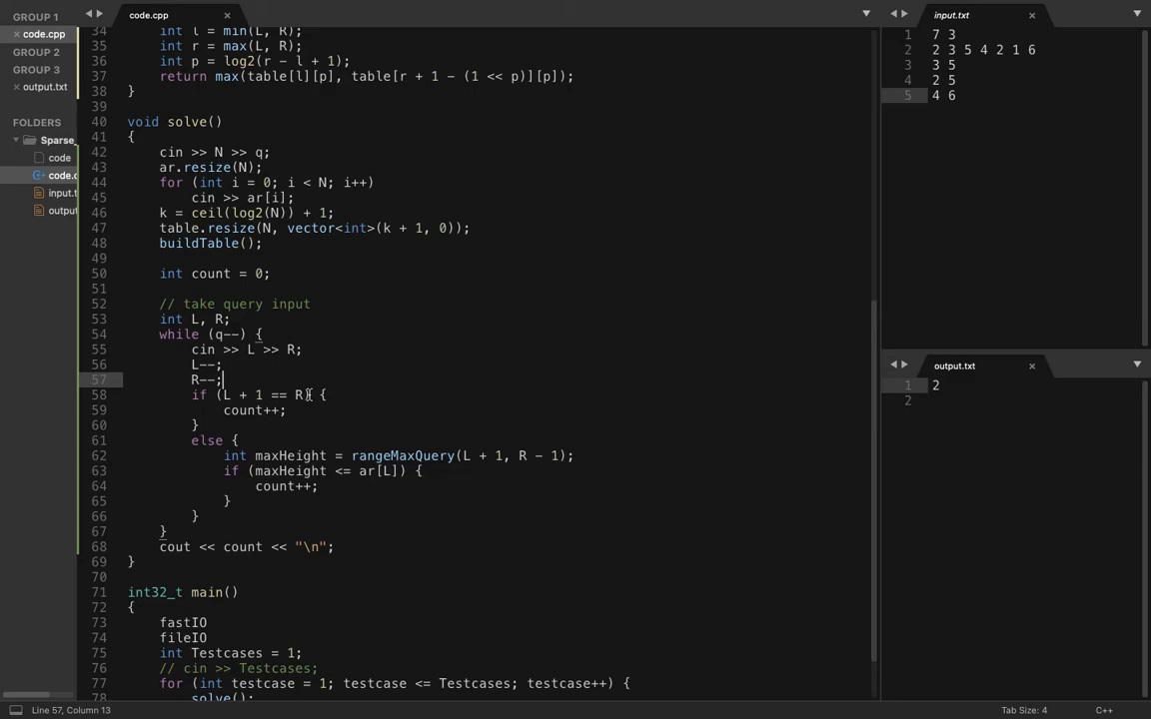
{"action": "mouse_move", "coordinate": [297, 412]}
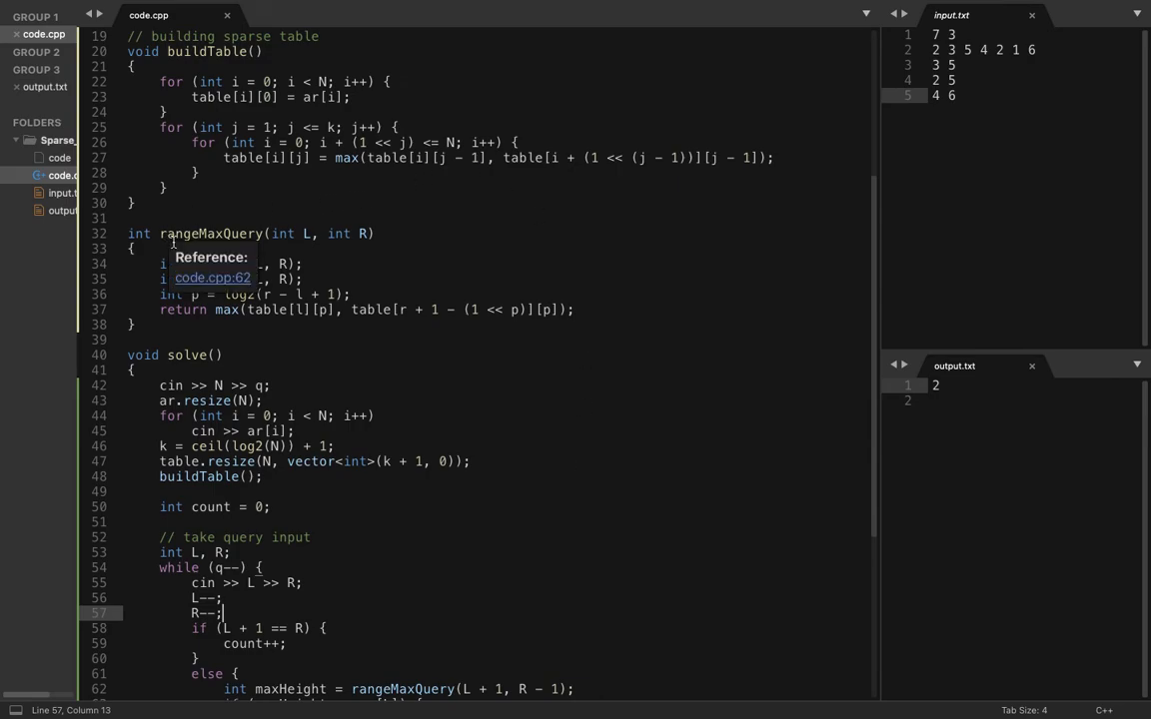
{"action": "mouse_move", "coordinate": [314, 230]}
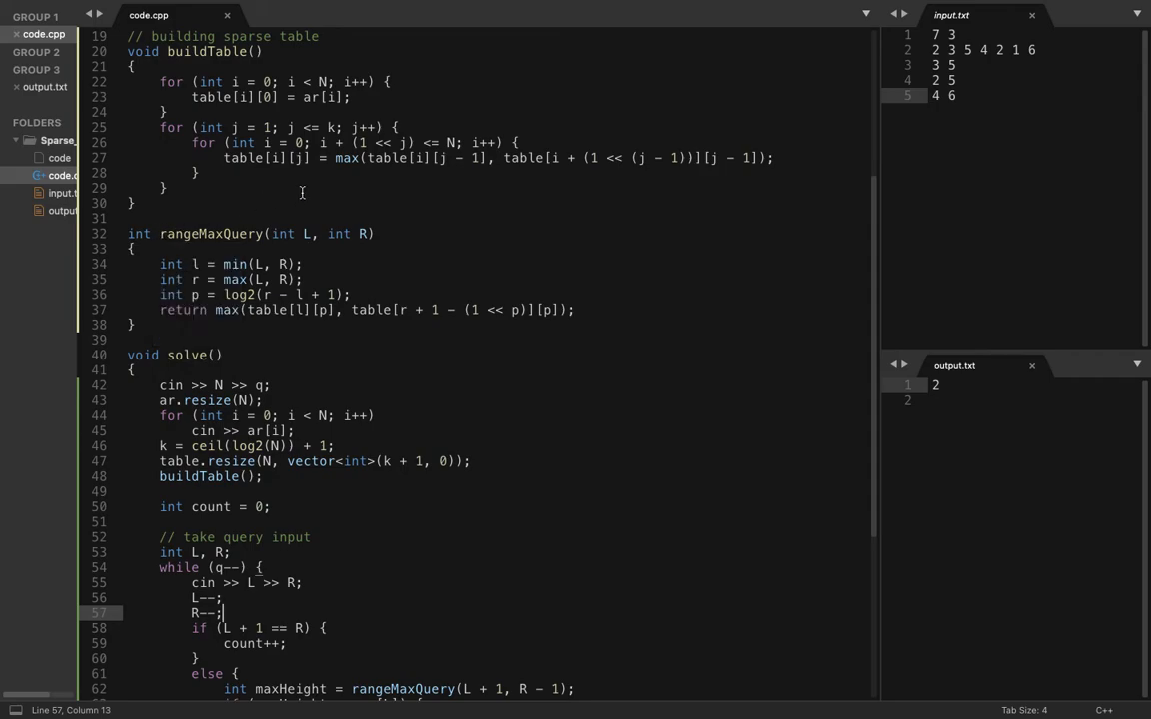
{"action": "mouse_move", "coordinate": [277, 234]}
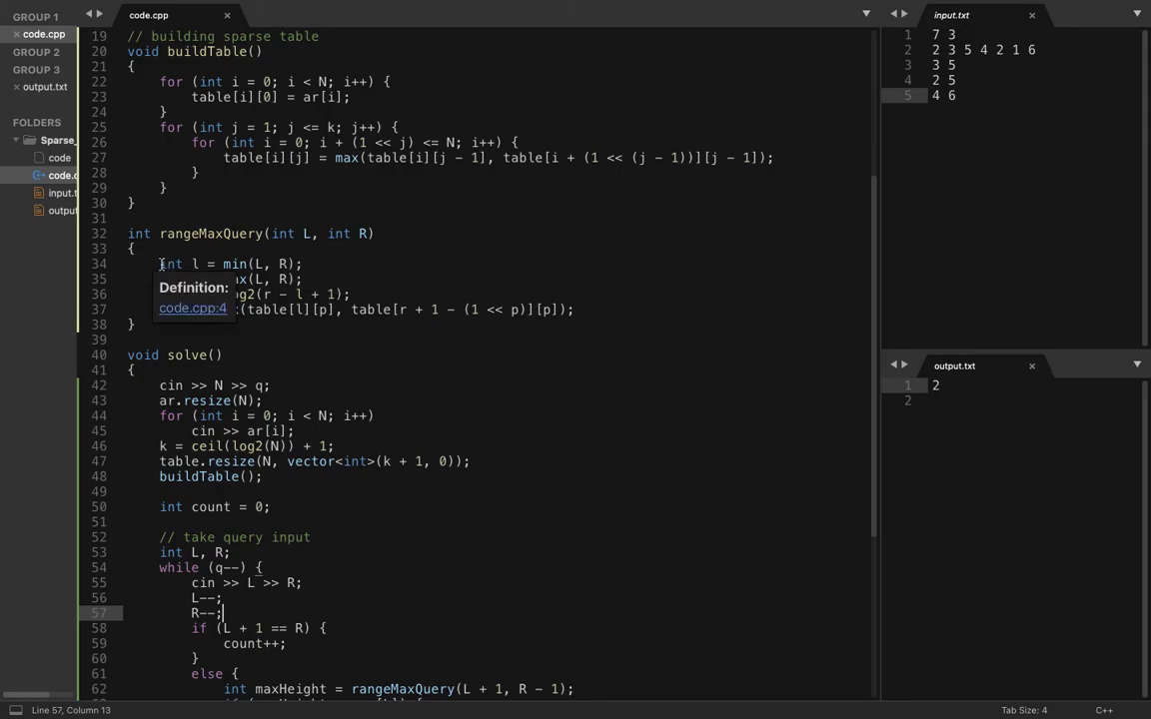
{"action": "mouse_move", "coordinate": [200, 279]}
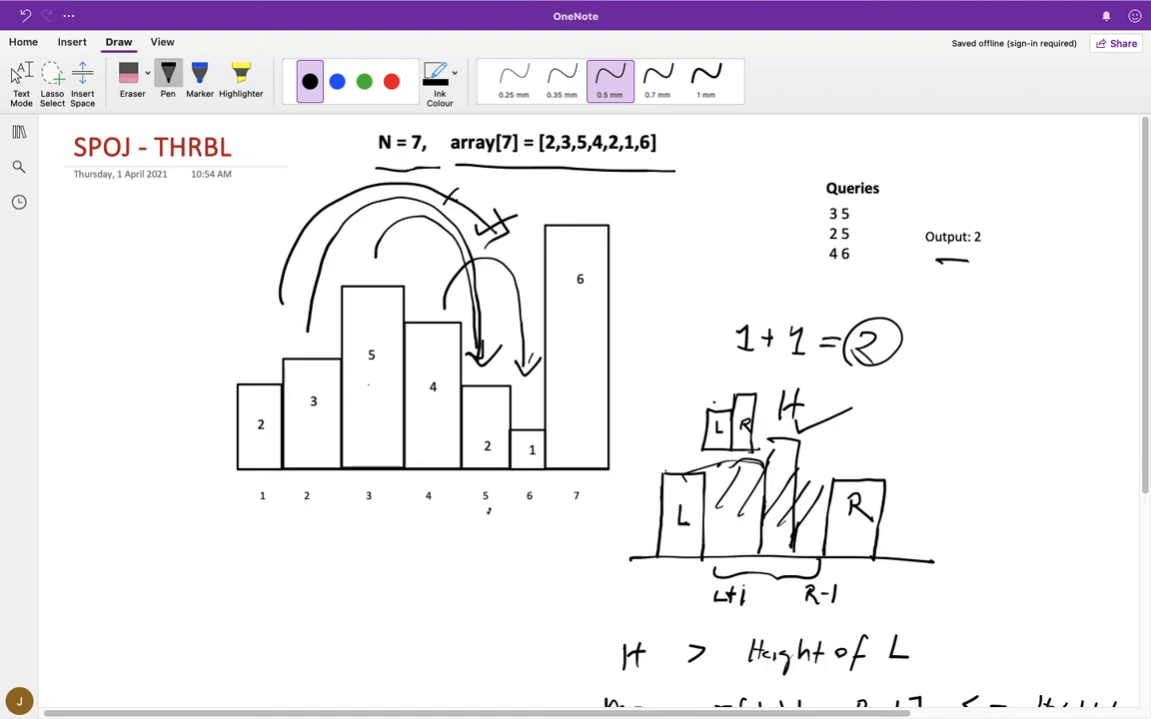
- Look over the bar diagram and L/R sketch in the OneNote notes
{"action": "left_click_drag", "start_coordinate": [335, 511], "coordinate": [490, 514]}
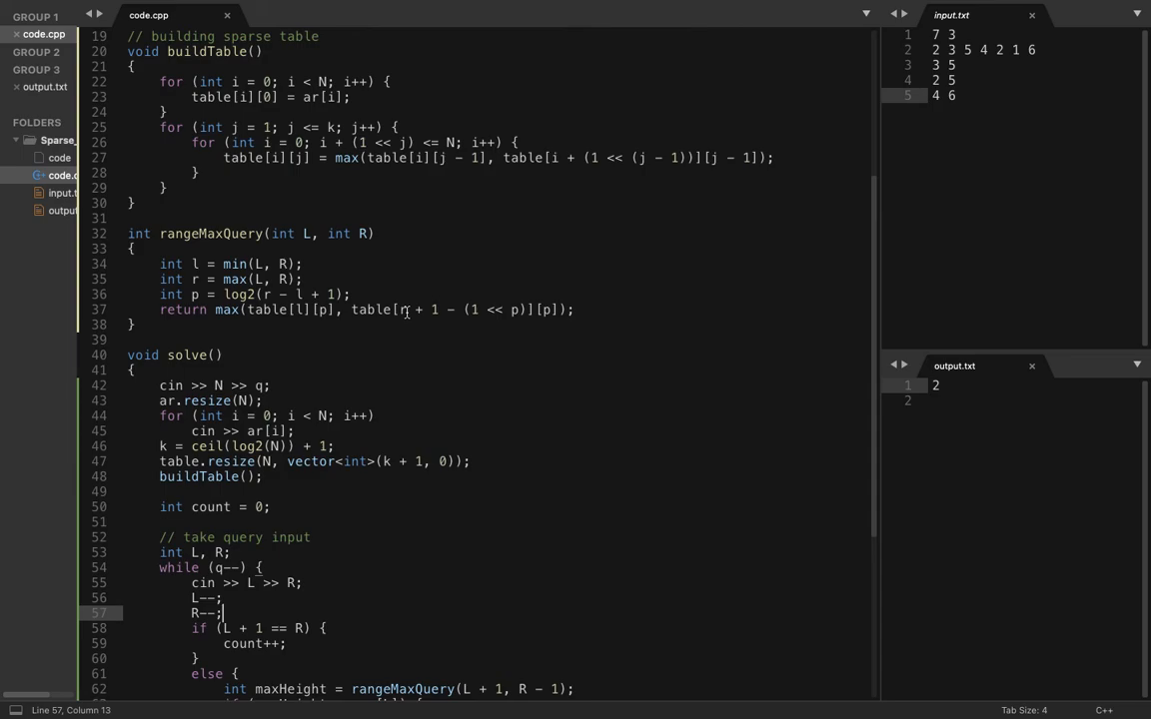
- Scroll to main() in code.cpp and bring up the SPOJ THRBL problem page
{"action": "scroll", "scroll_direction": "down", "scroll_amount": 3}
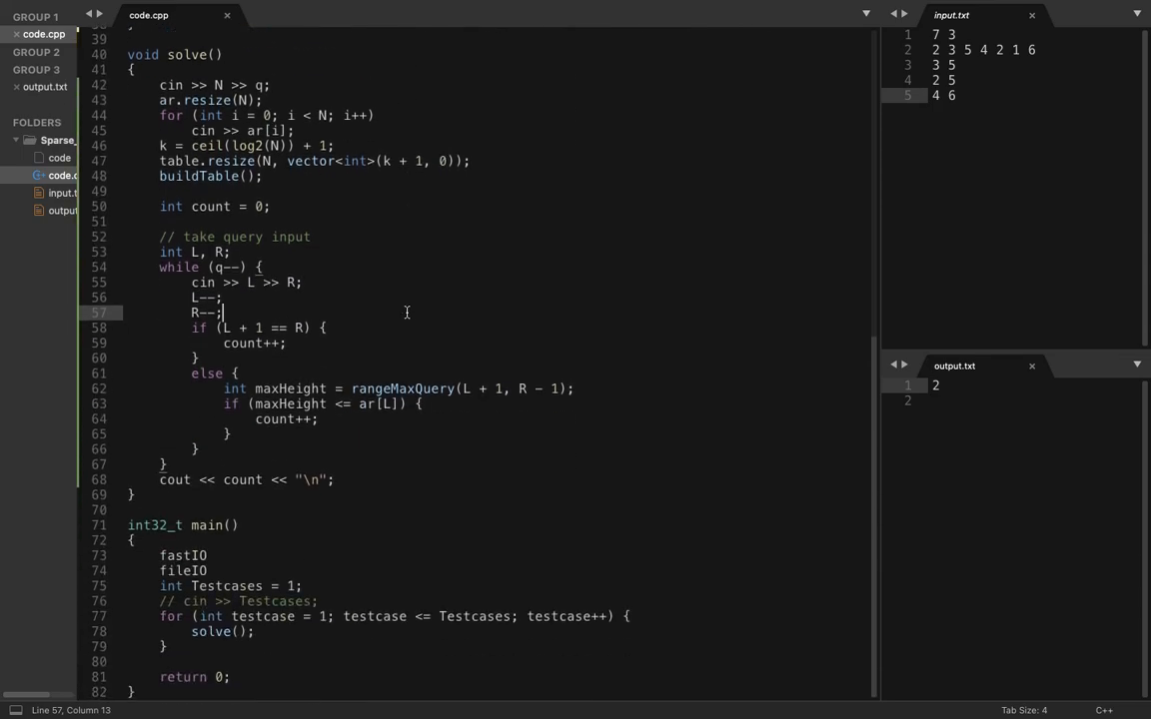
{"action": "mouse_move", "coordinate": [324, 388]}
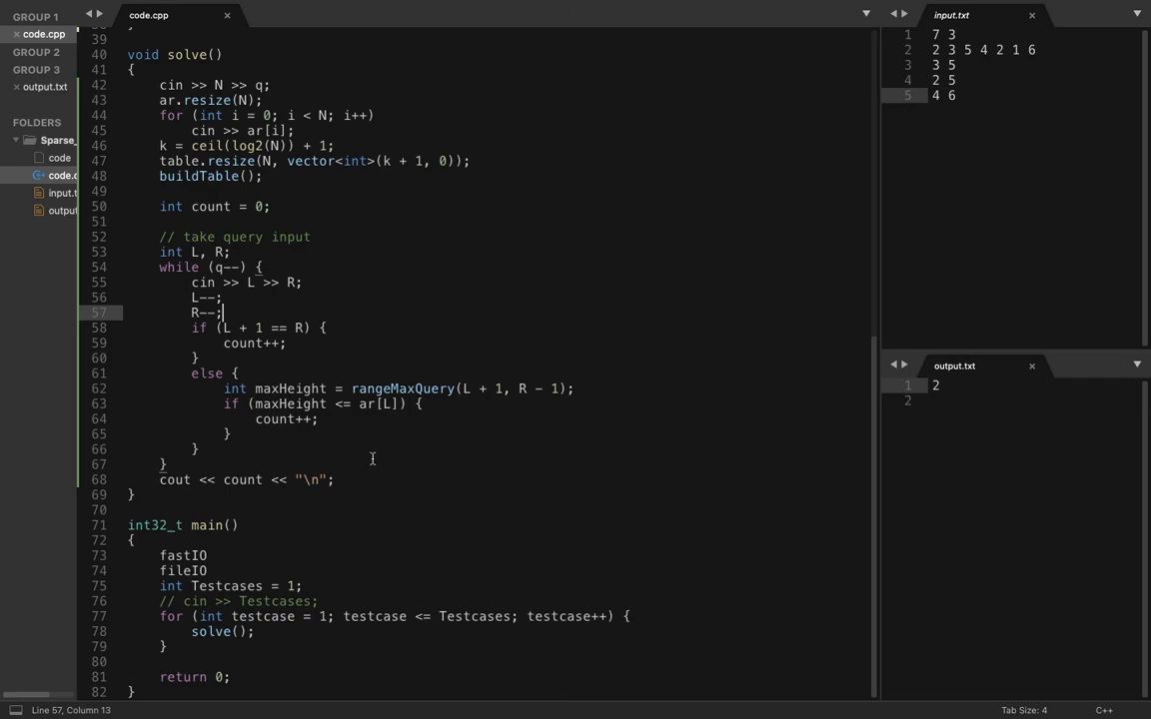
{"action": "key", "text": "ctrl+a"}
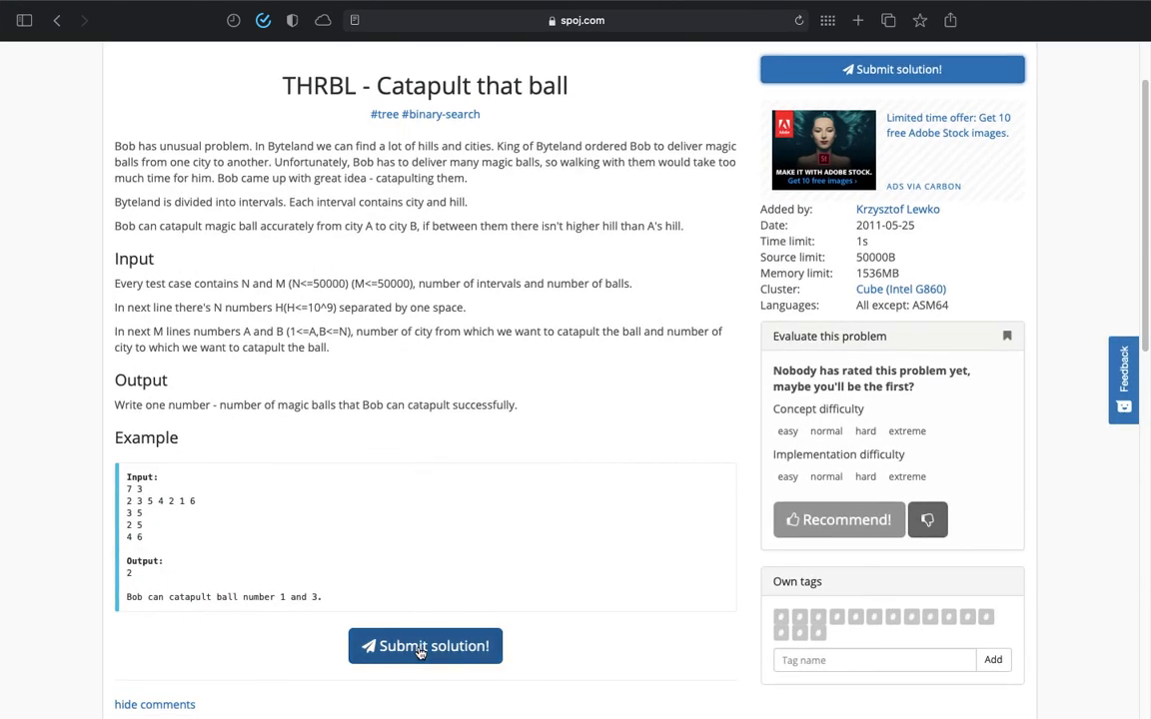
- Submit the pasted solution as C++14 (gcc 8.3) and view the judge status list
{"action": "left_click", "coordinate": [425, 646]}
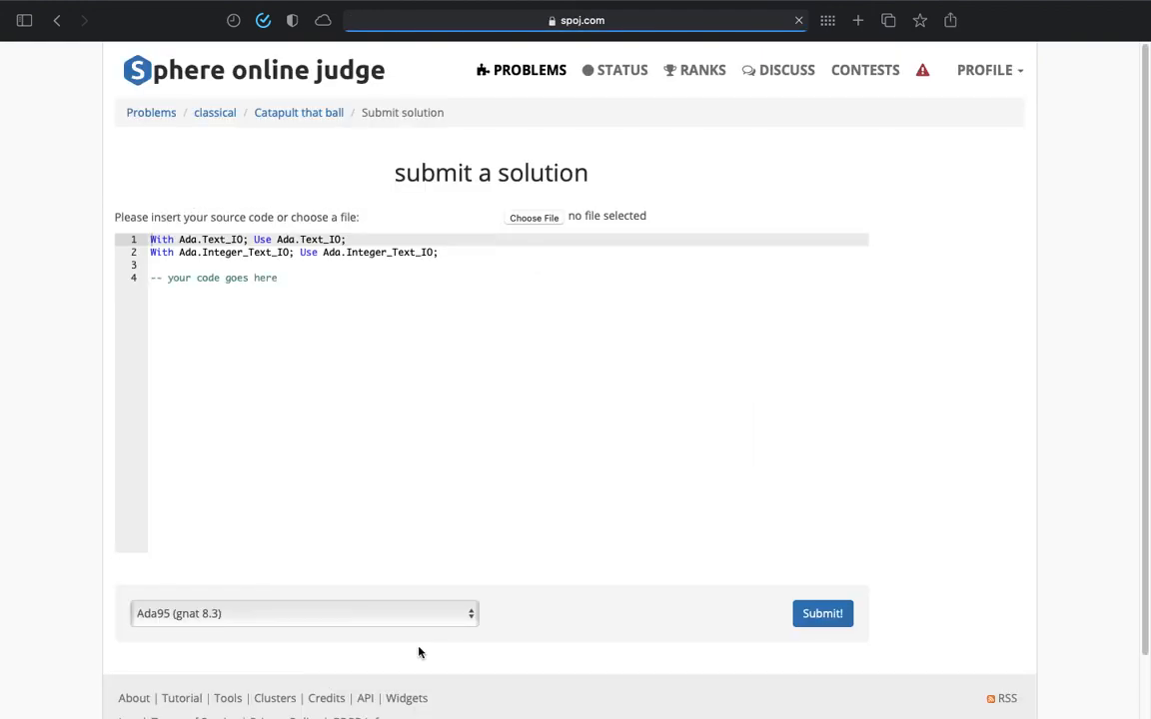
{"action": "left_click", "coordinate": [303, 613]}
{"action": "type", "text": "fastIO"}
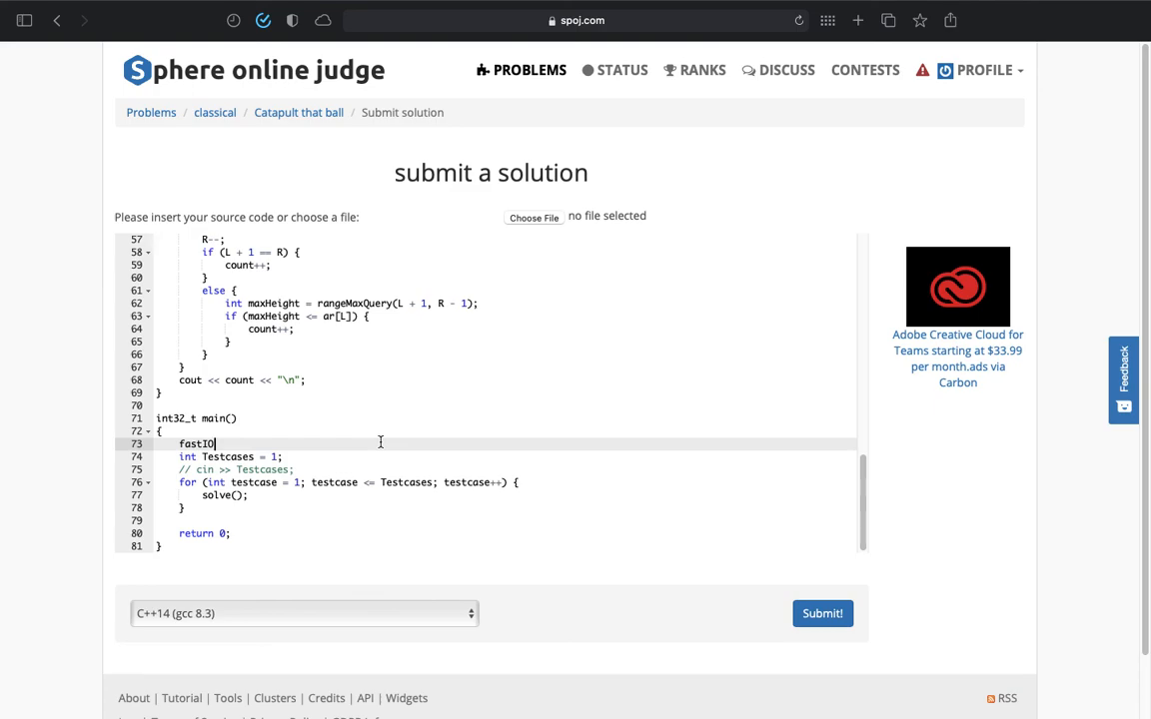
{"action": "mouse_move", "coordinate": [580, 518]}
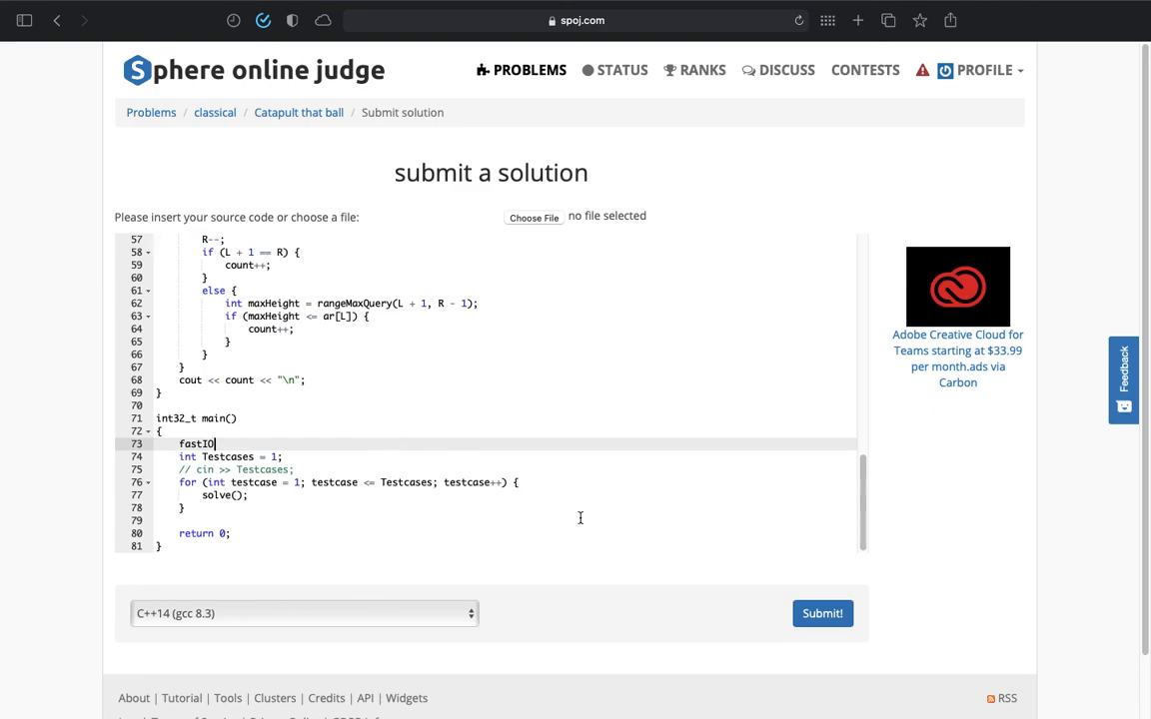
{"action": "mouse_move", "coordinate": [813, 593]}
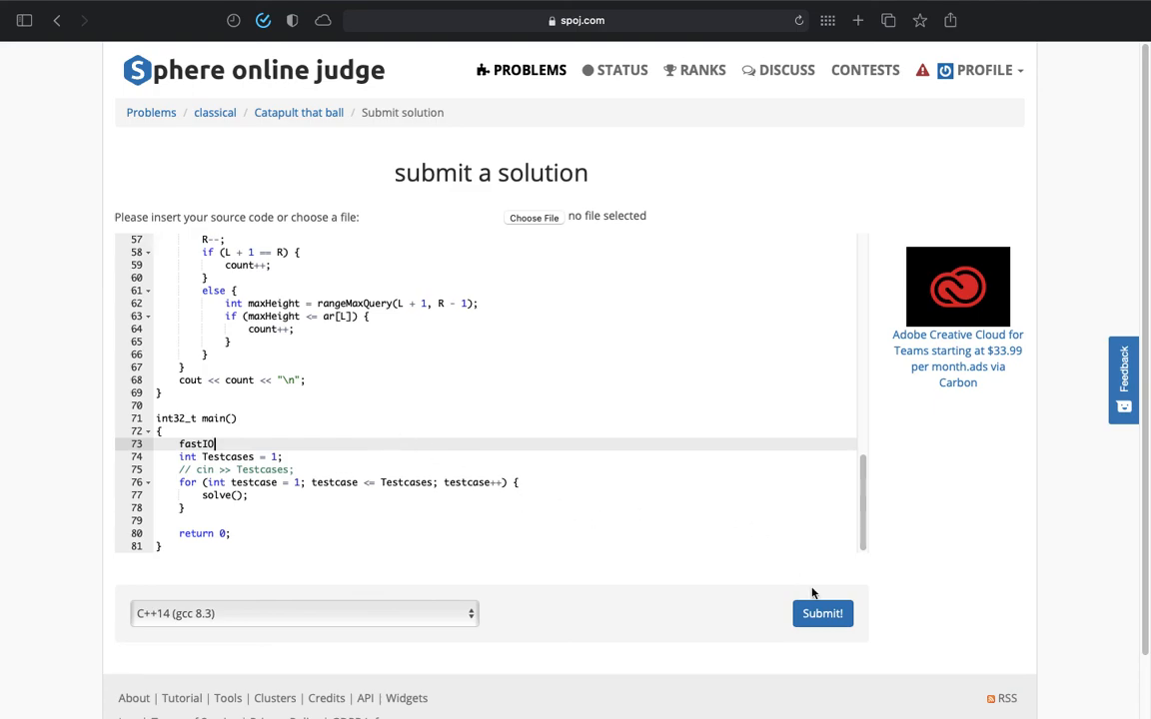
{"action": "left_click", "coordinate": [821, 614]}
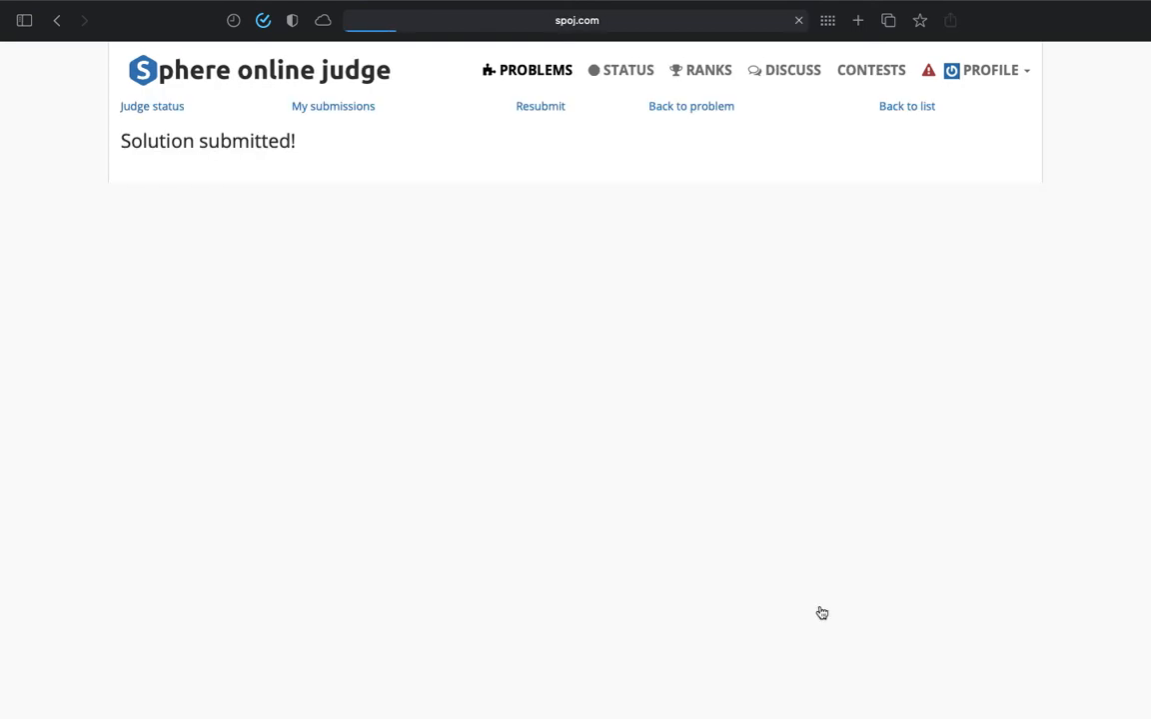
{"action": "left_click", "coordinate": [152, 106]}
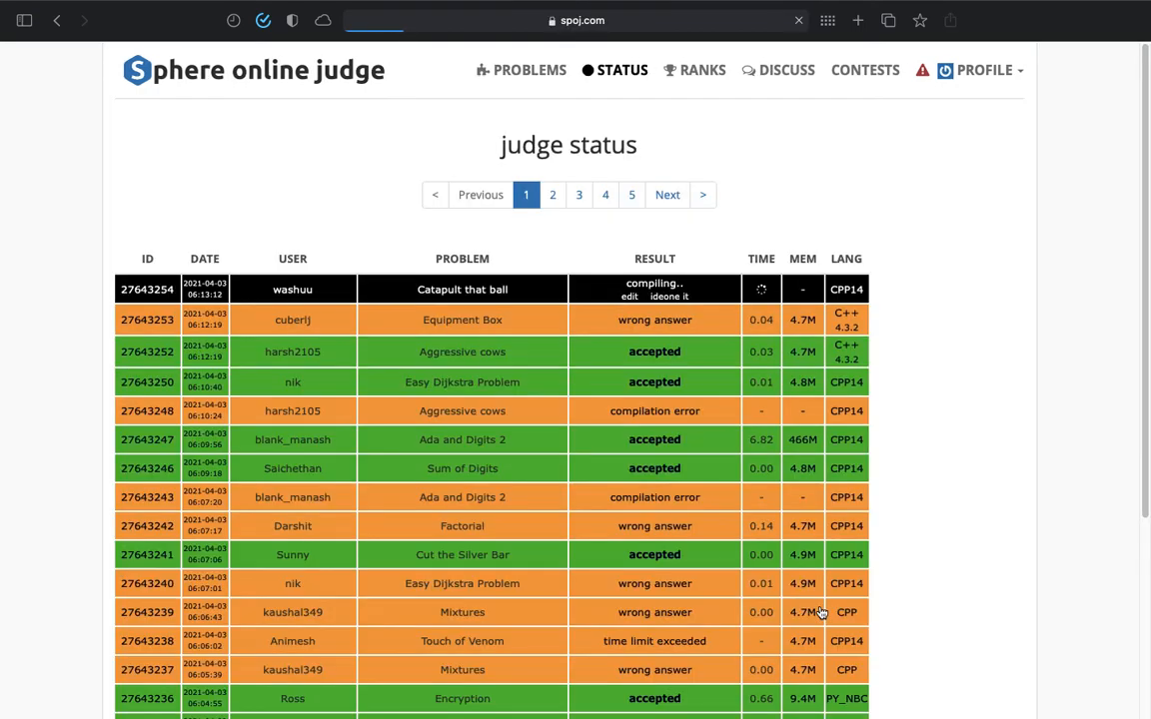